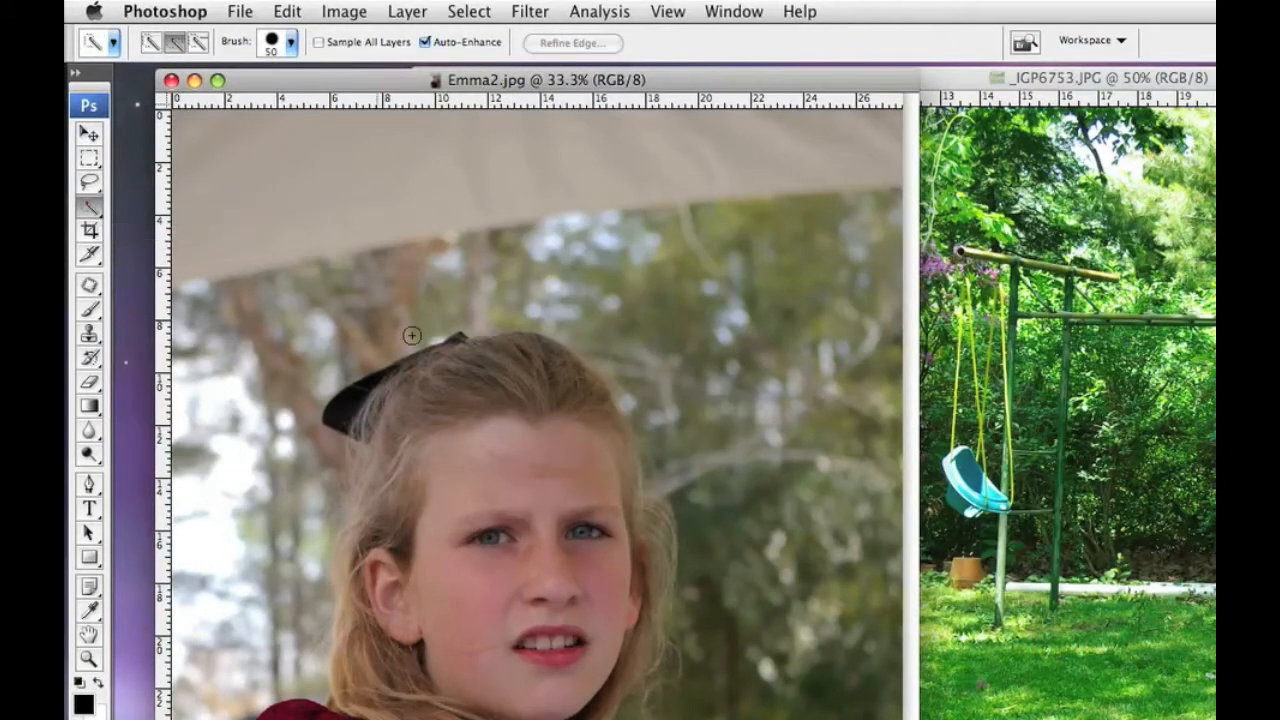
{"action": "mouse_move", "coordinate": [446, 366]}
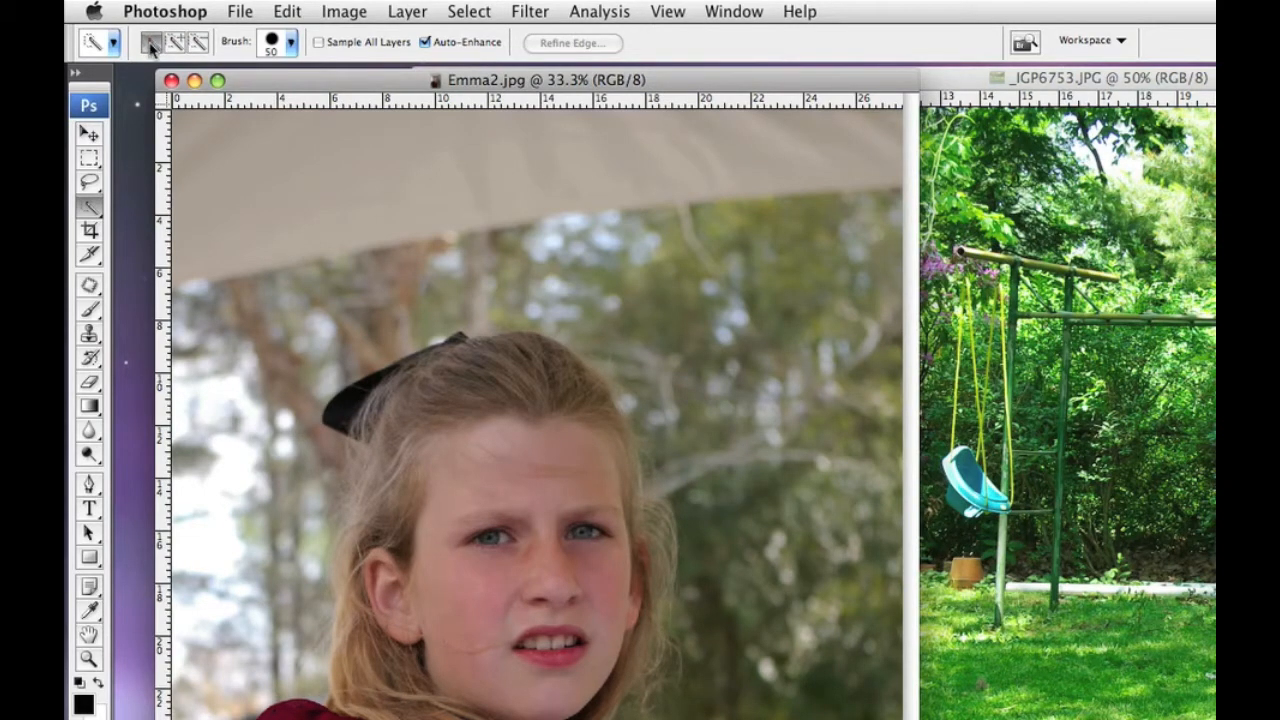
{"action": "mouse_move", "coordinate": [150, 43]}
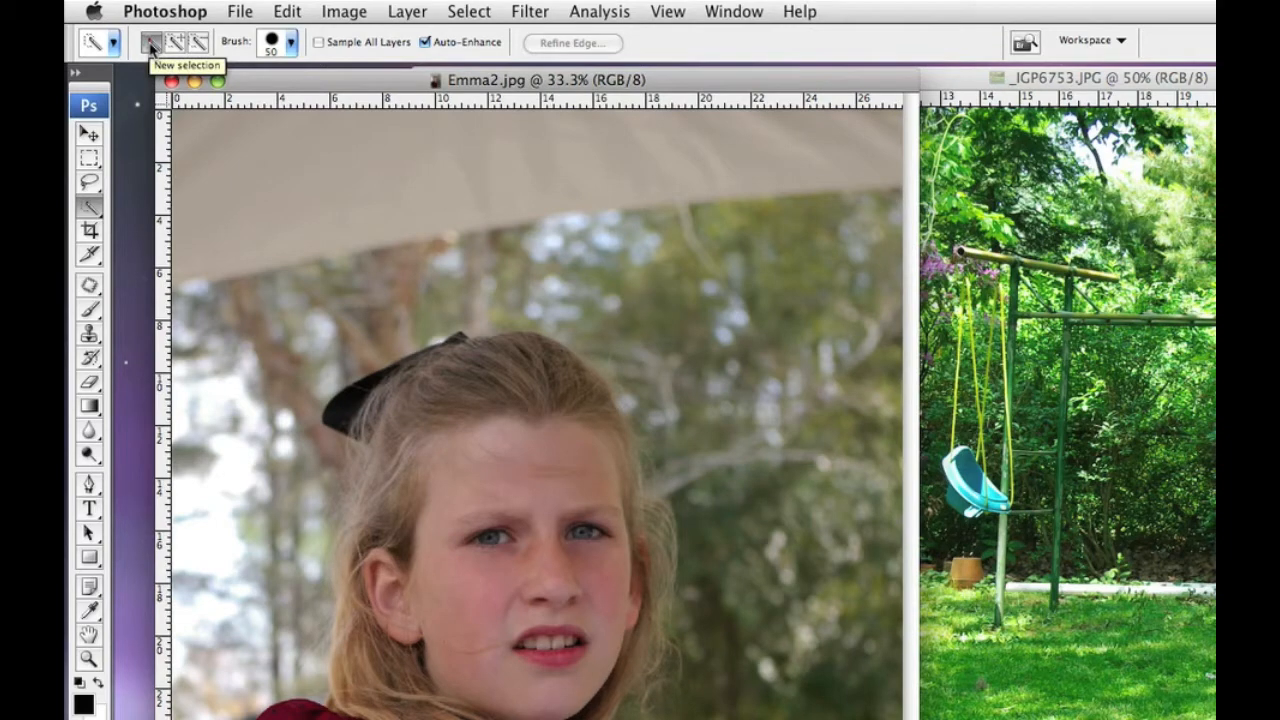
{"action": "mouse_move", "coordinate": [172, 42]}
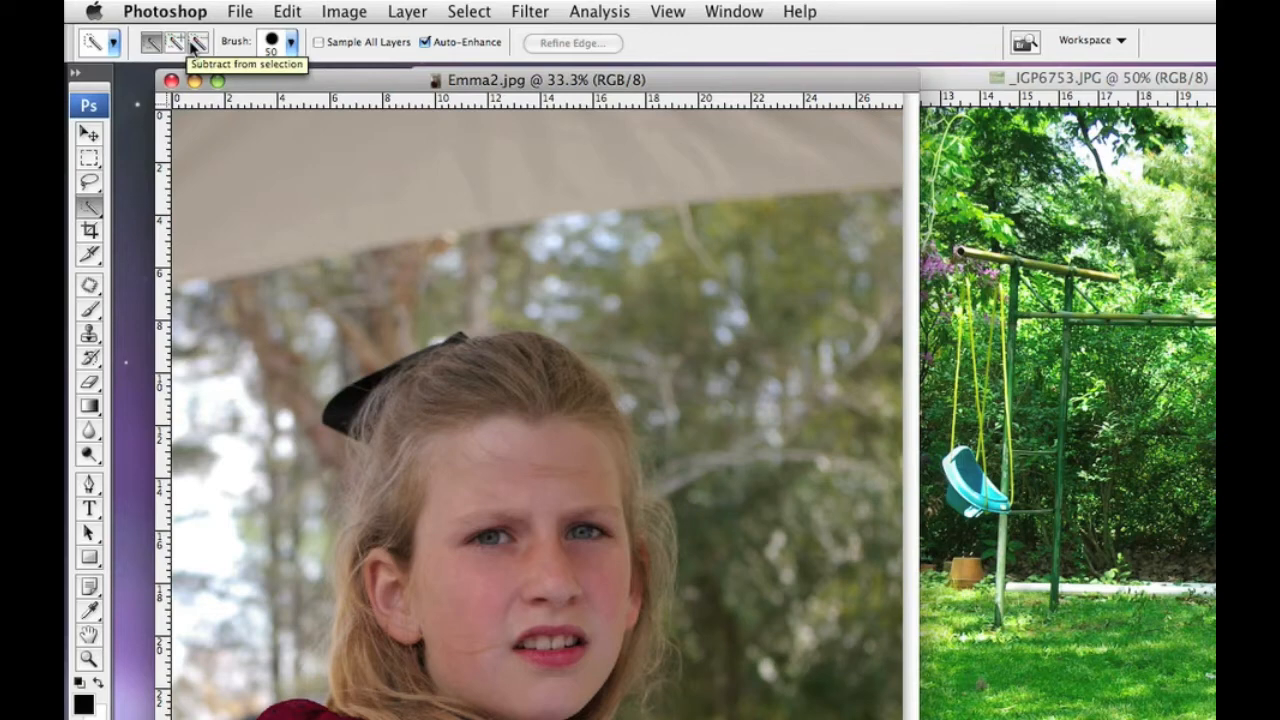
- Start a new Quick Selection over the top of the girl's hair and extend it across her bow
{"action": "left_click", "coordinate": [150, 42]}
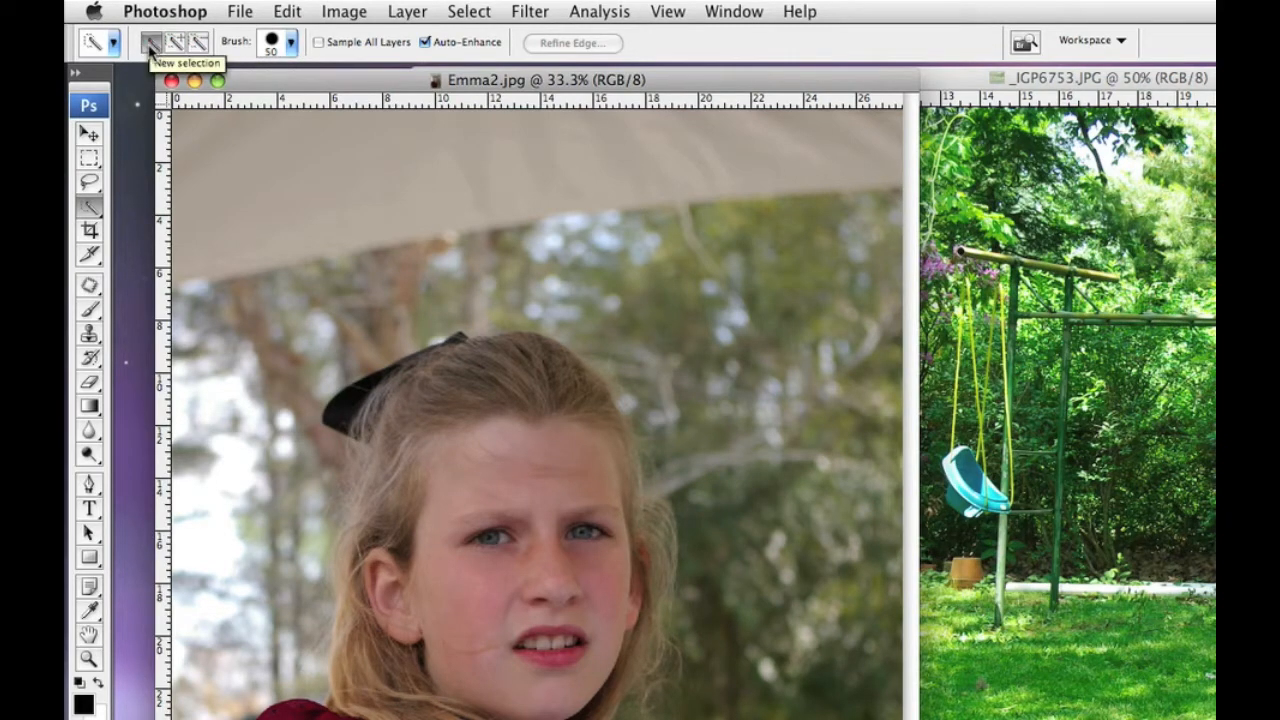
{"action": "mouse_move", "coordinate": [110, 235]}
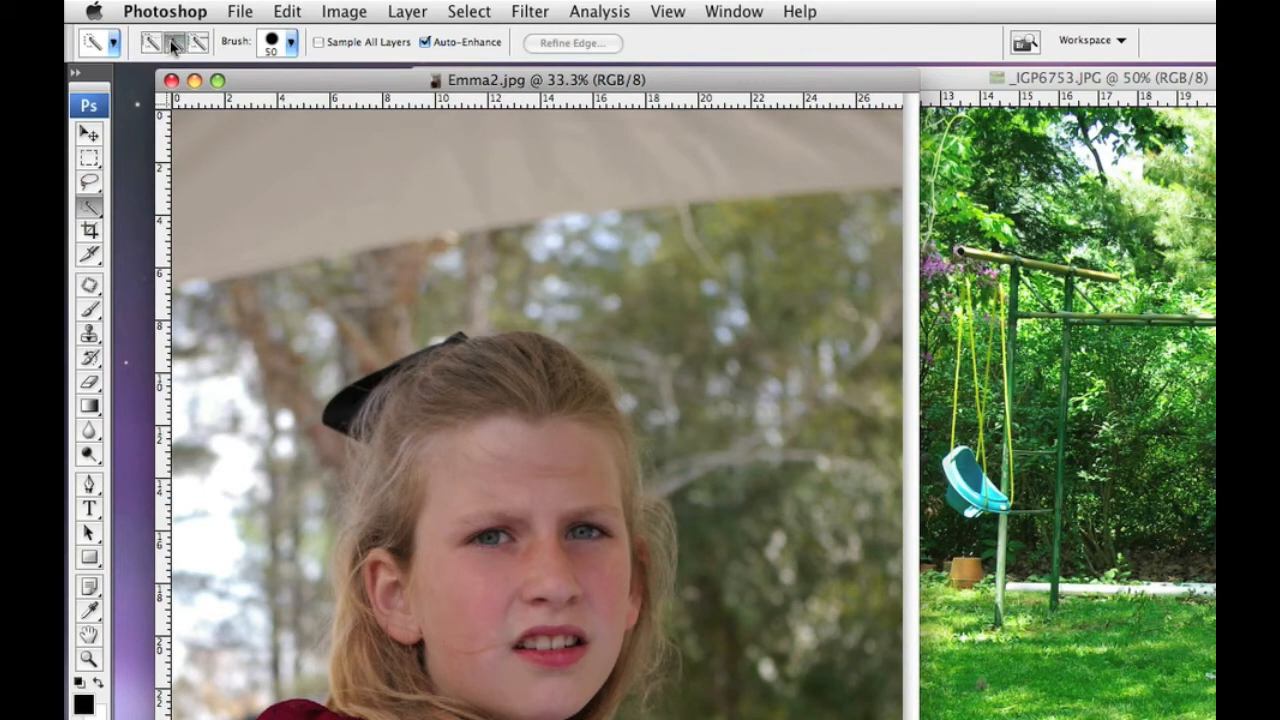
{"action": "left_click", "coordinate": [172, 43]}
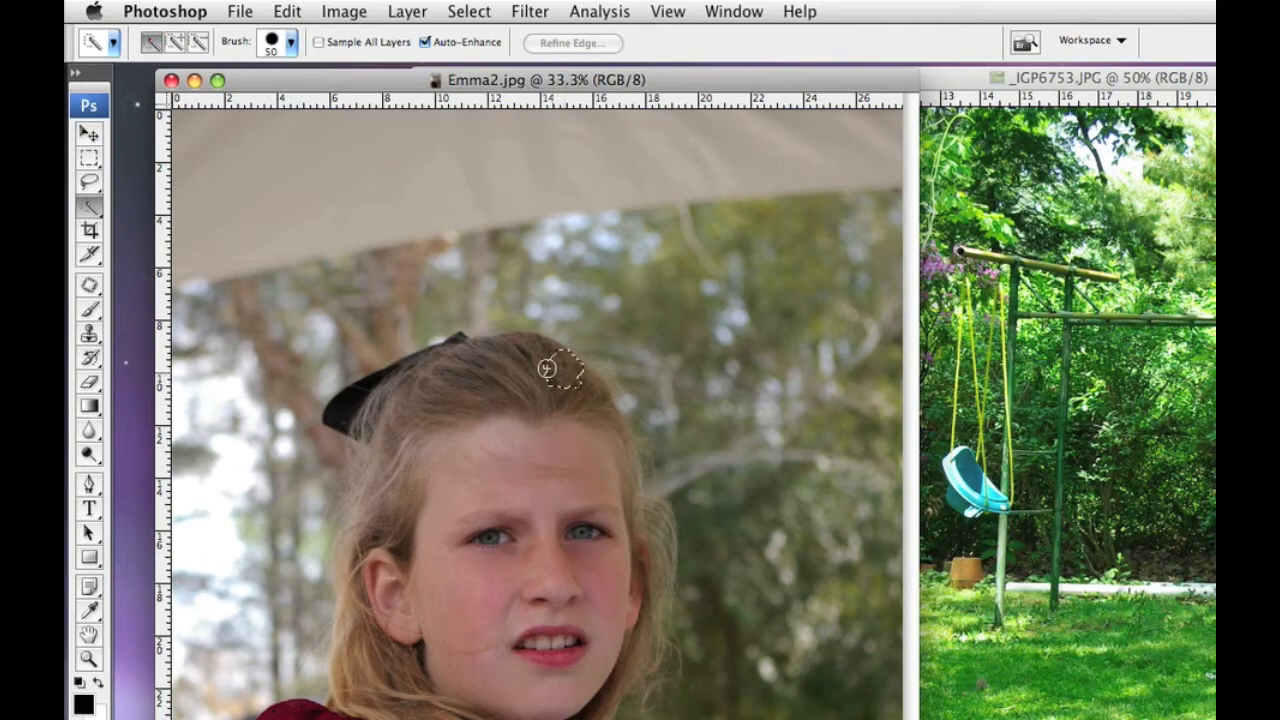
{"action": "left_click_drag", "start_coordinate": [547, 370], "coordinate": [448, 390]}
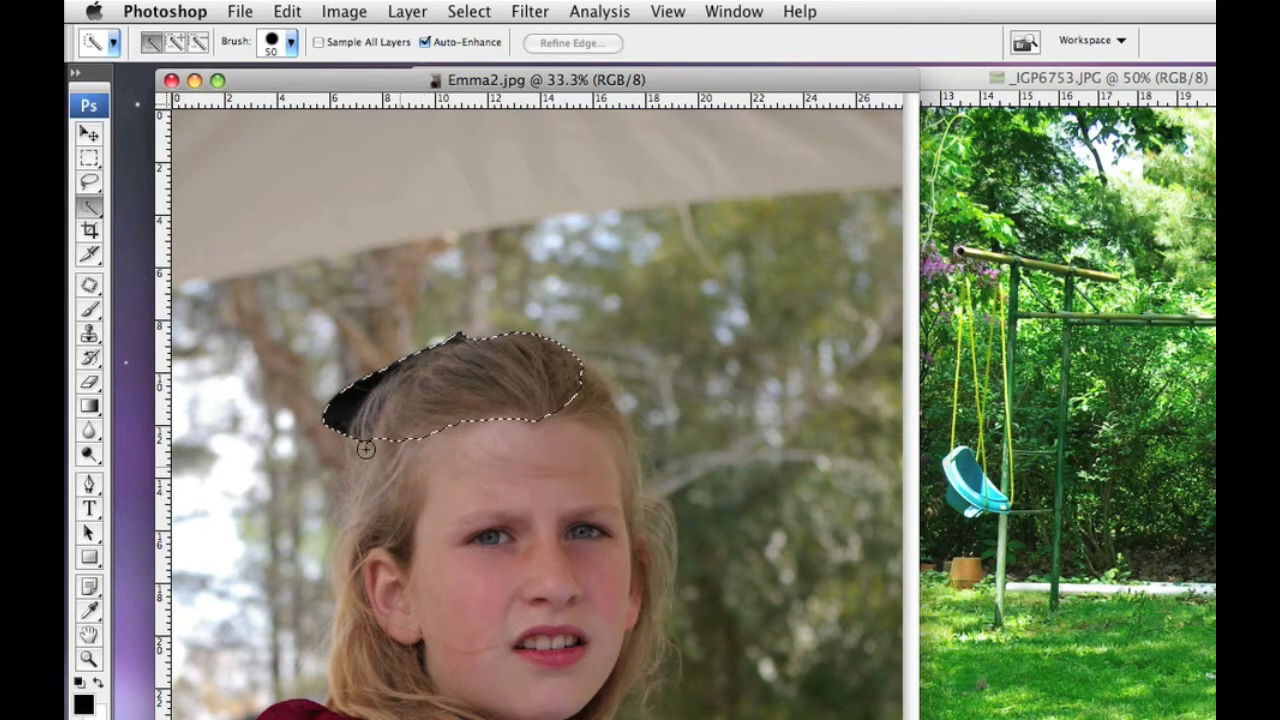
{"action": "left_click_drag", "start_coordinate": [365, 450], "coordinate": [382, 517]}
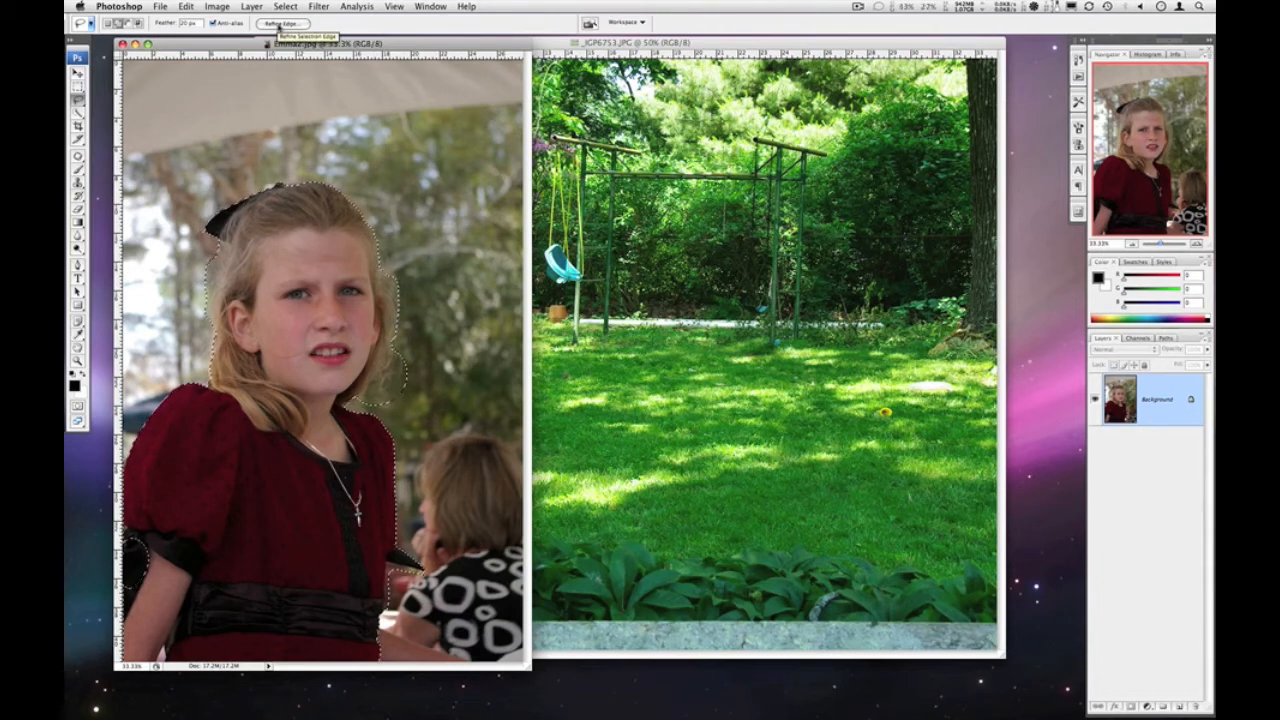
- In Refine Edge, expand the selection edge to +66%
{"action": "left_click", "coordinate": [283, 23]}
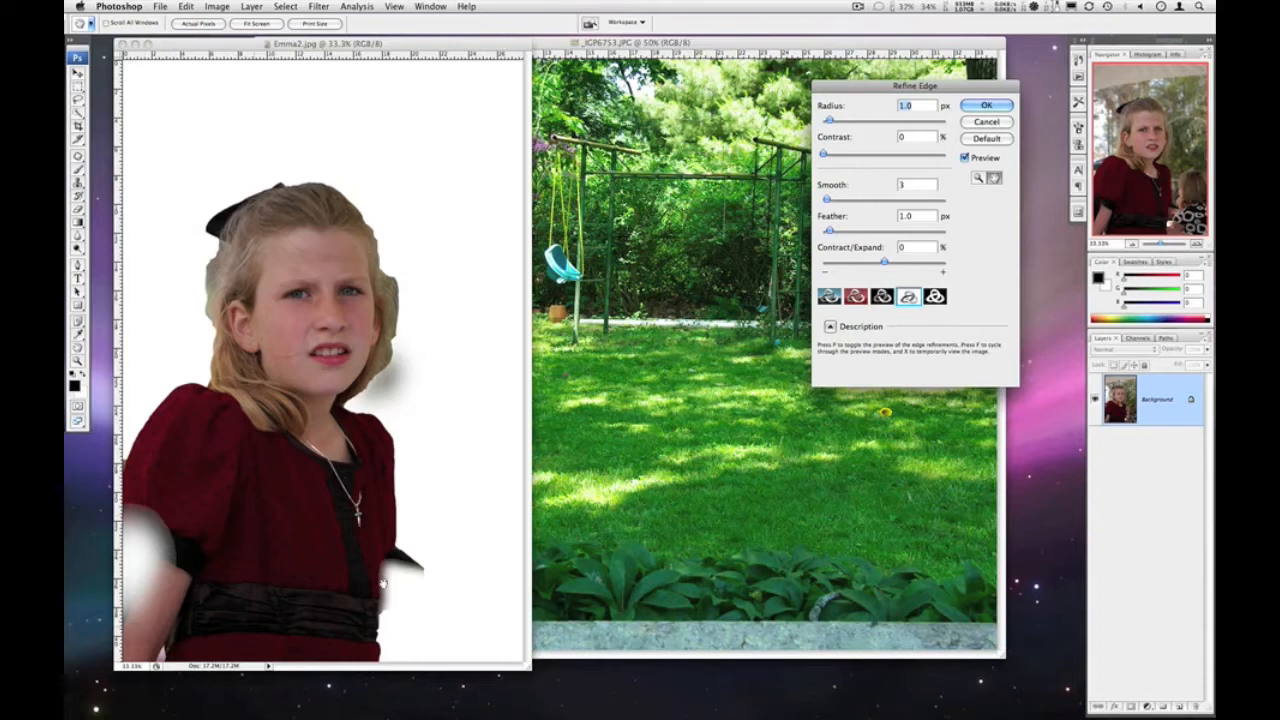
{"action": "mouse_move", "coordinate": [378, 373]}
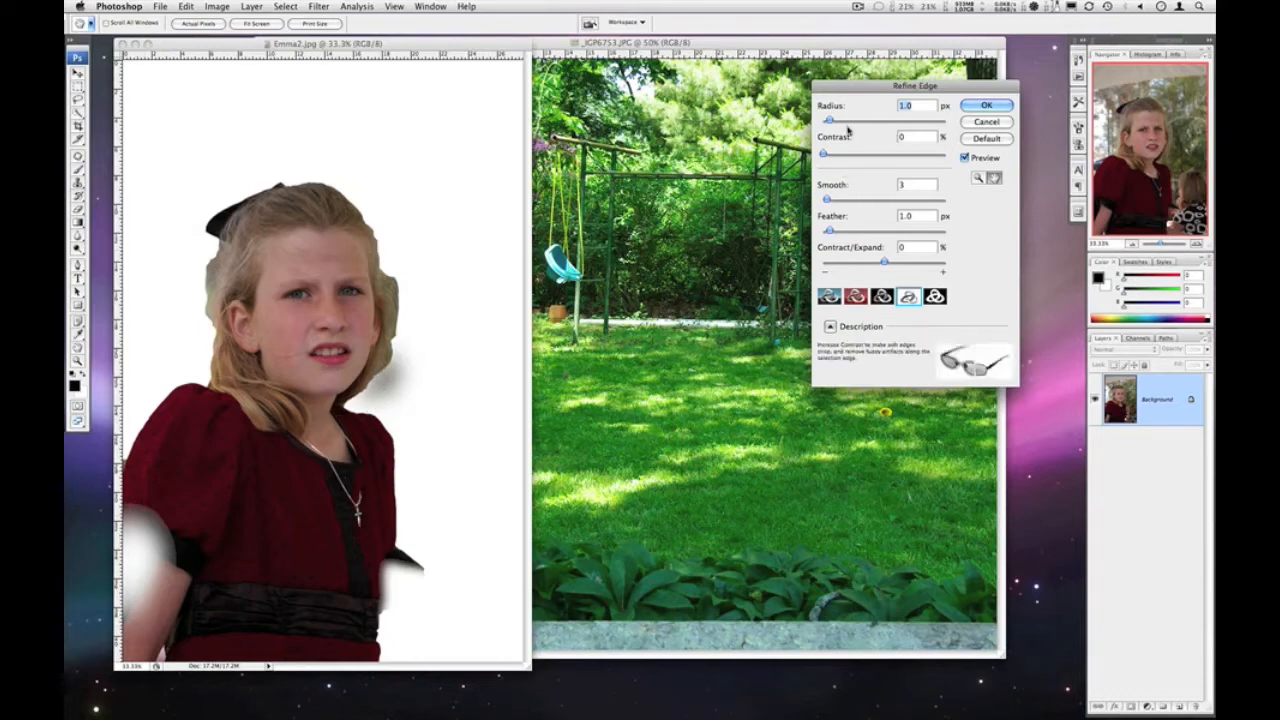
{"action": "mouse_move", "coordinate": [840, 230]}
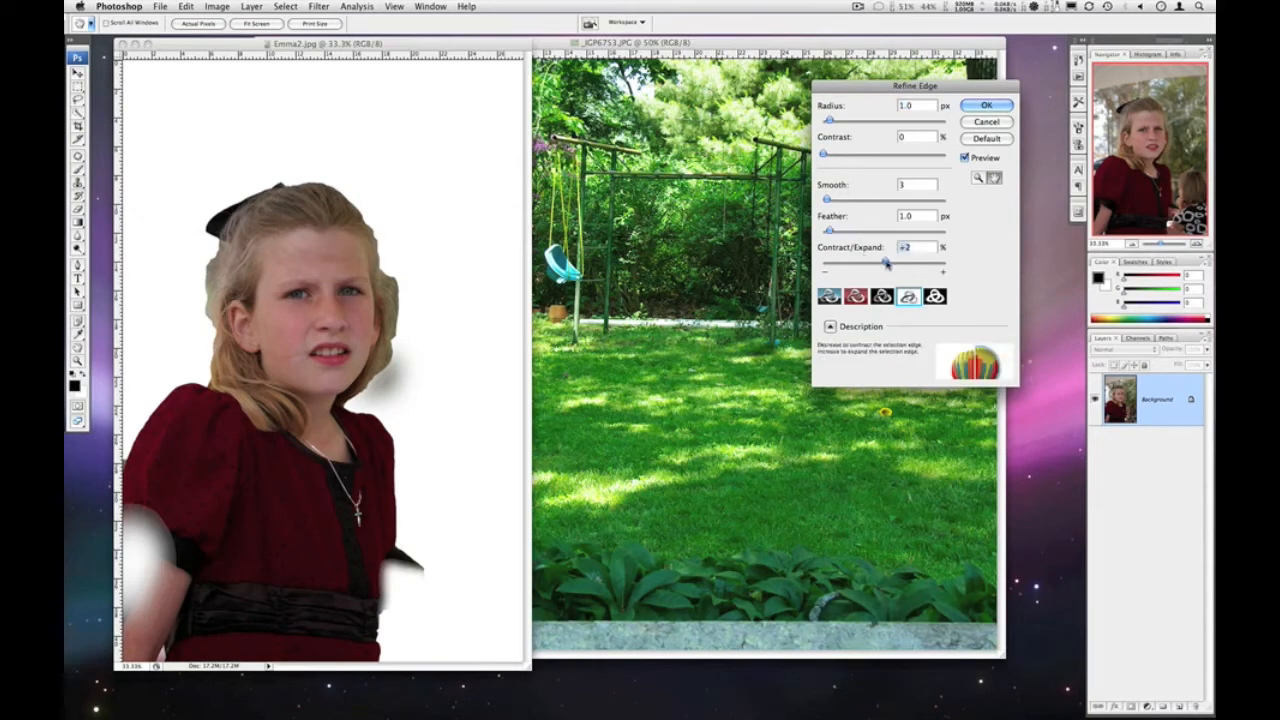
{"action": "left_click_drag", "start_coordinate": [885, 261], "coordinate": [893, 261]}
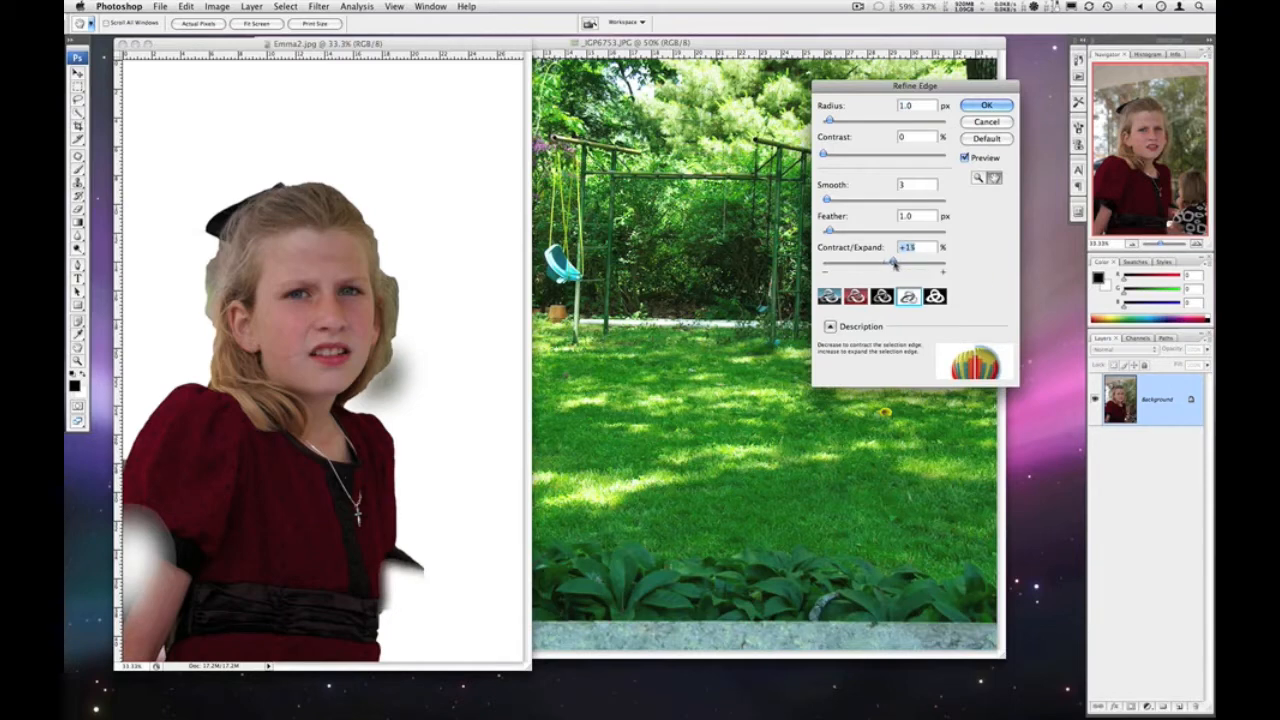
{"action": "left_click_drag", "start_coordinate": [893, 261], "coordinate": [904, 261]}
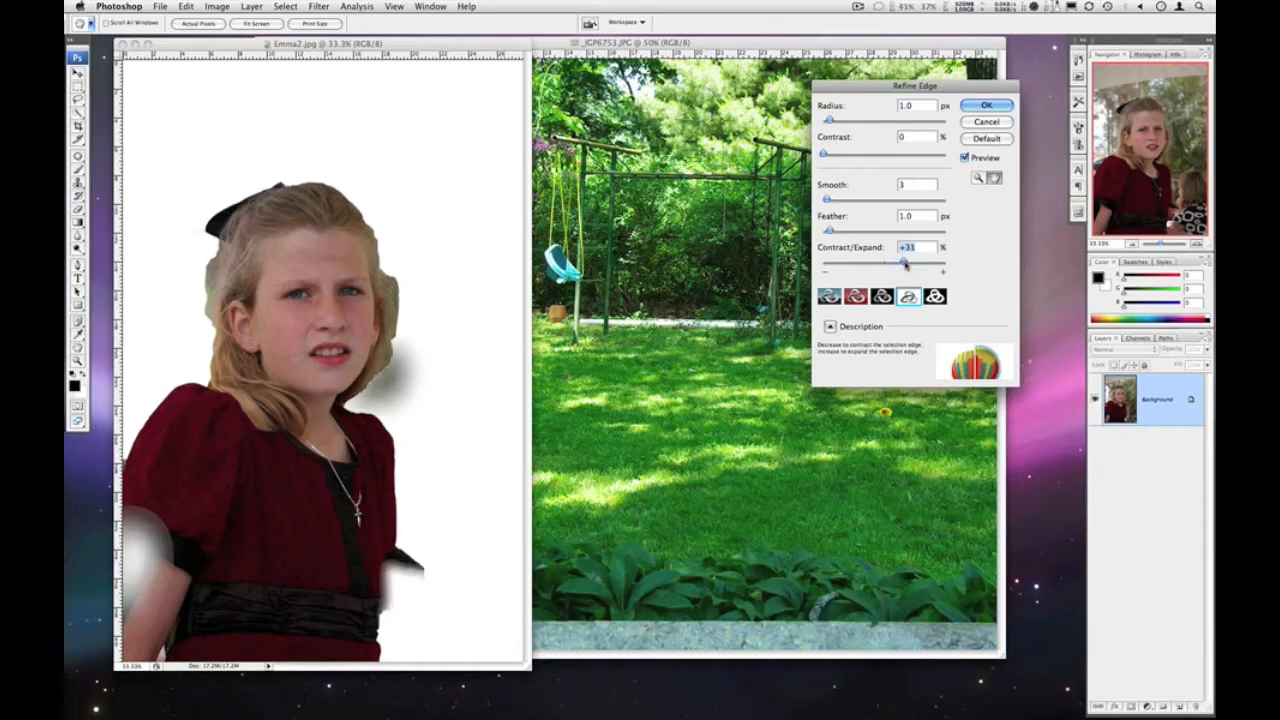
{"action": "left_click_drag", "start_coordinate": [902, 261], "coordinate": [910, 261]}
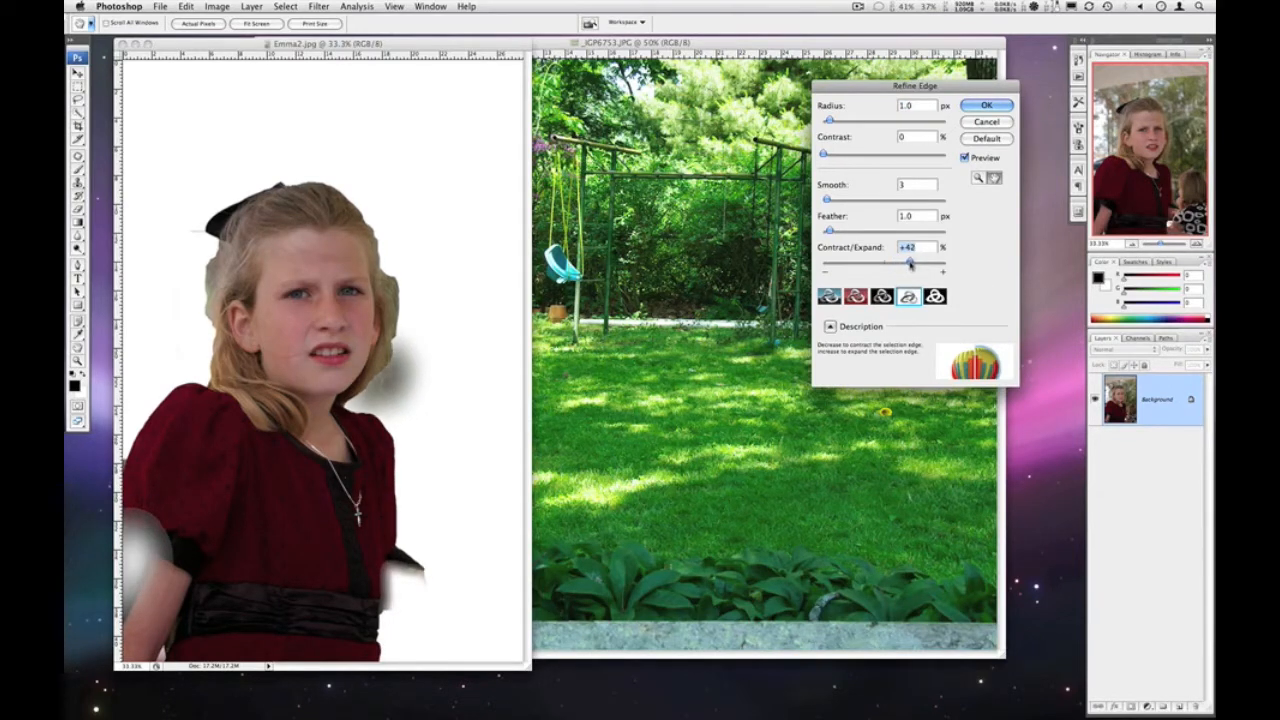
{"action": "left_click_drag", "start_coordinate": [905, 262], "coordinate": [917, 262]}
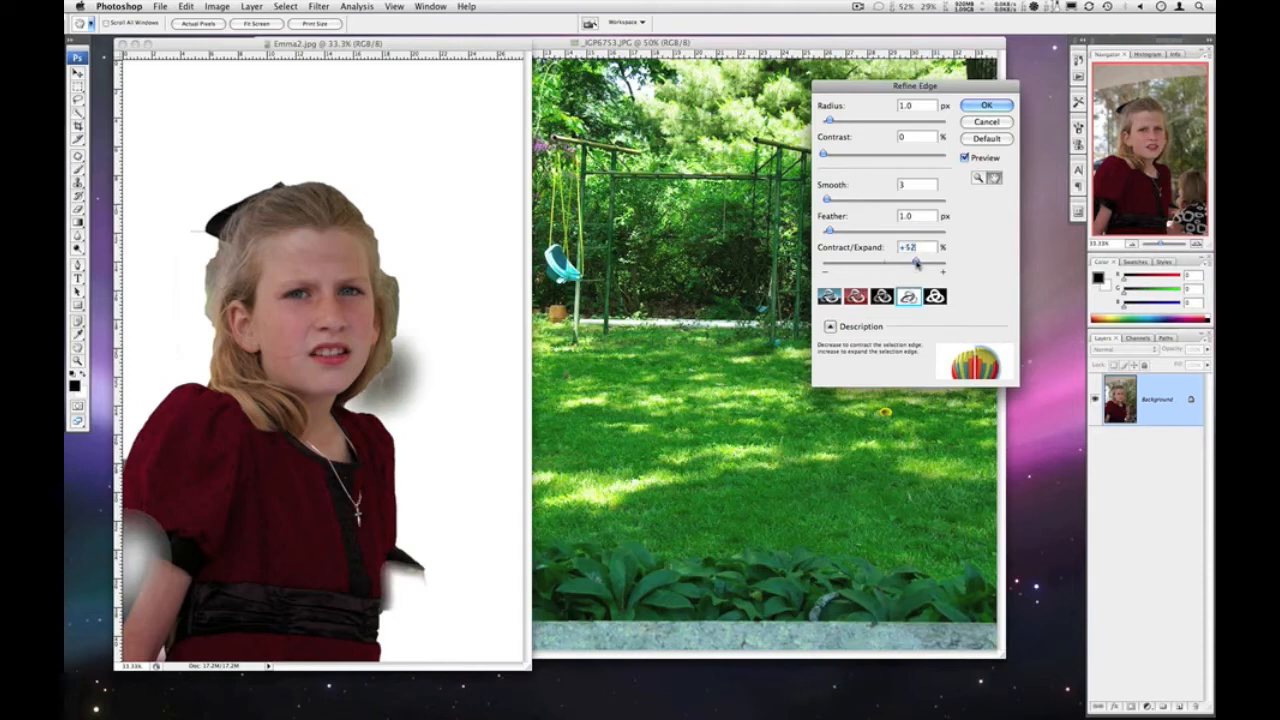
{"action": "left_click_drag", "start_coordinate": [917, 261], "coordinate": [924, 261]}
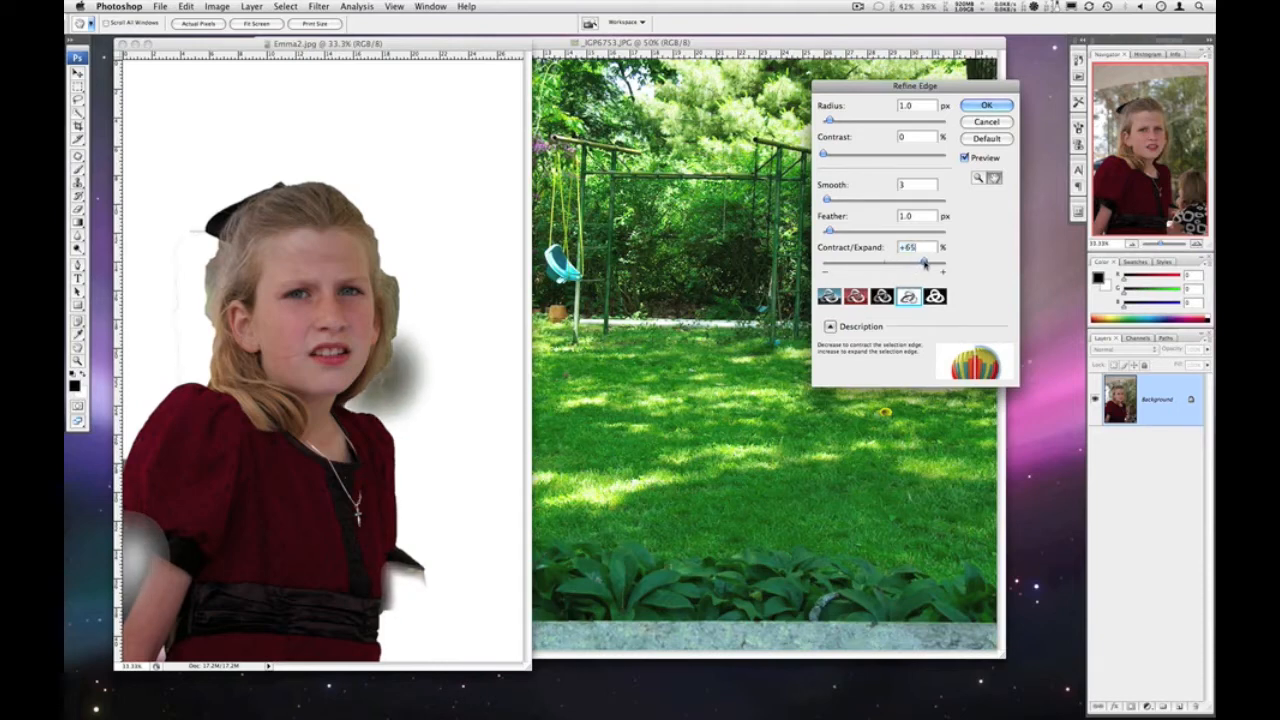
{"action": "left_click_drag", "start_coordinate": [923, 262], "coordinate": [925, 262]}
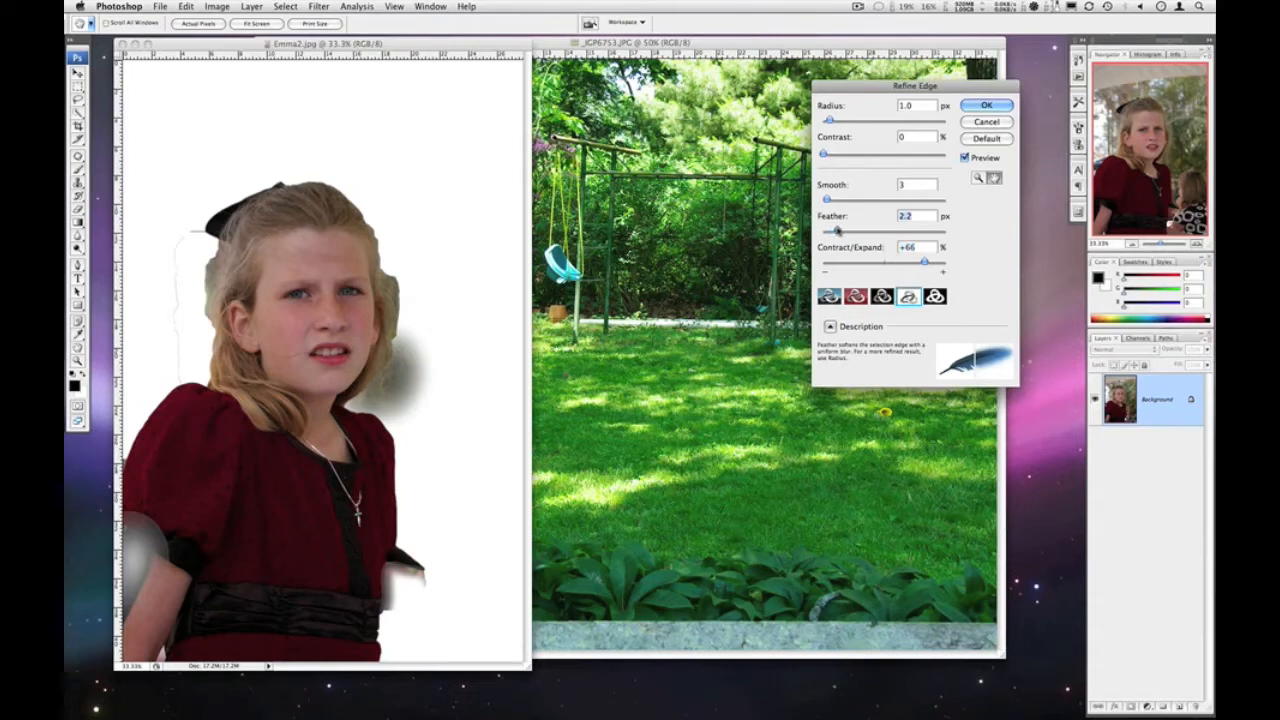
- Raise Feather to 21.2 px and Radius to 2 px, then apply the refined edge
{"action": "left_click_drag", "start_coordinate": [838, 231], "coordinate": [842, 231]}
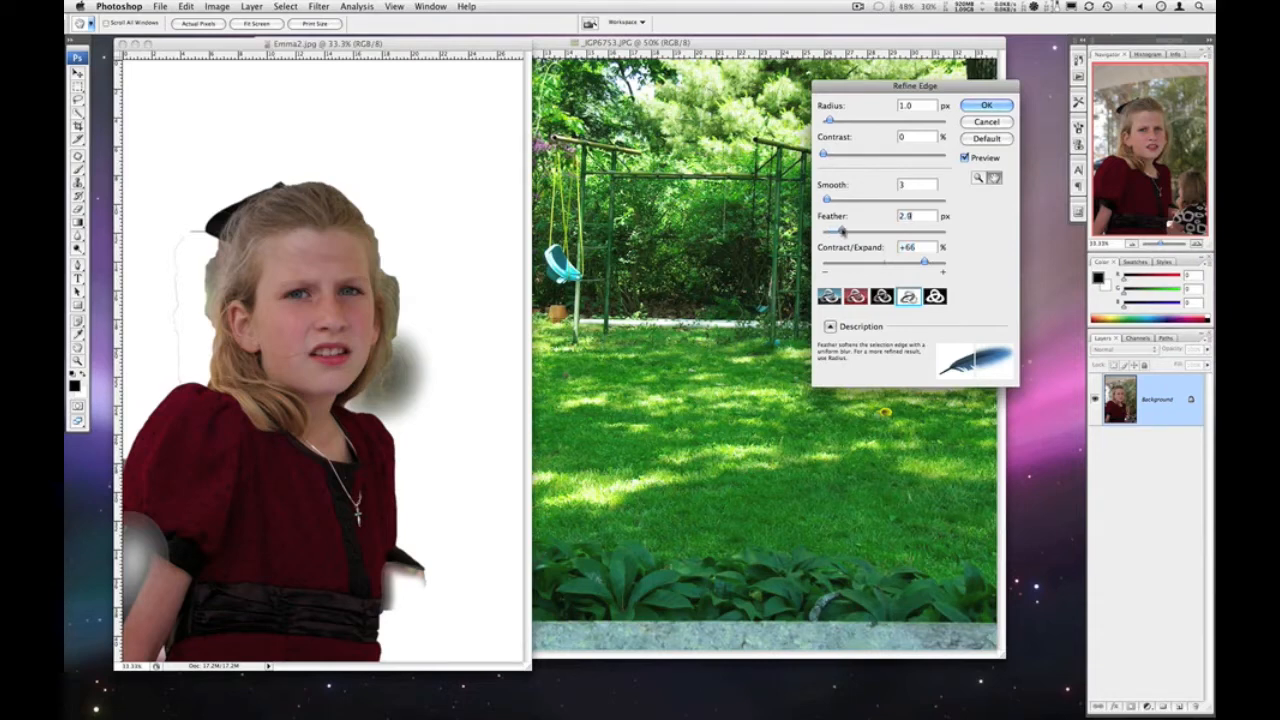
{"action": "left_click_drag", "start_coordinate": [827, 228], "coordinate": [855, 228]}
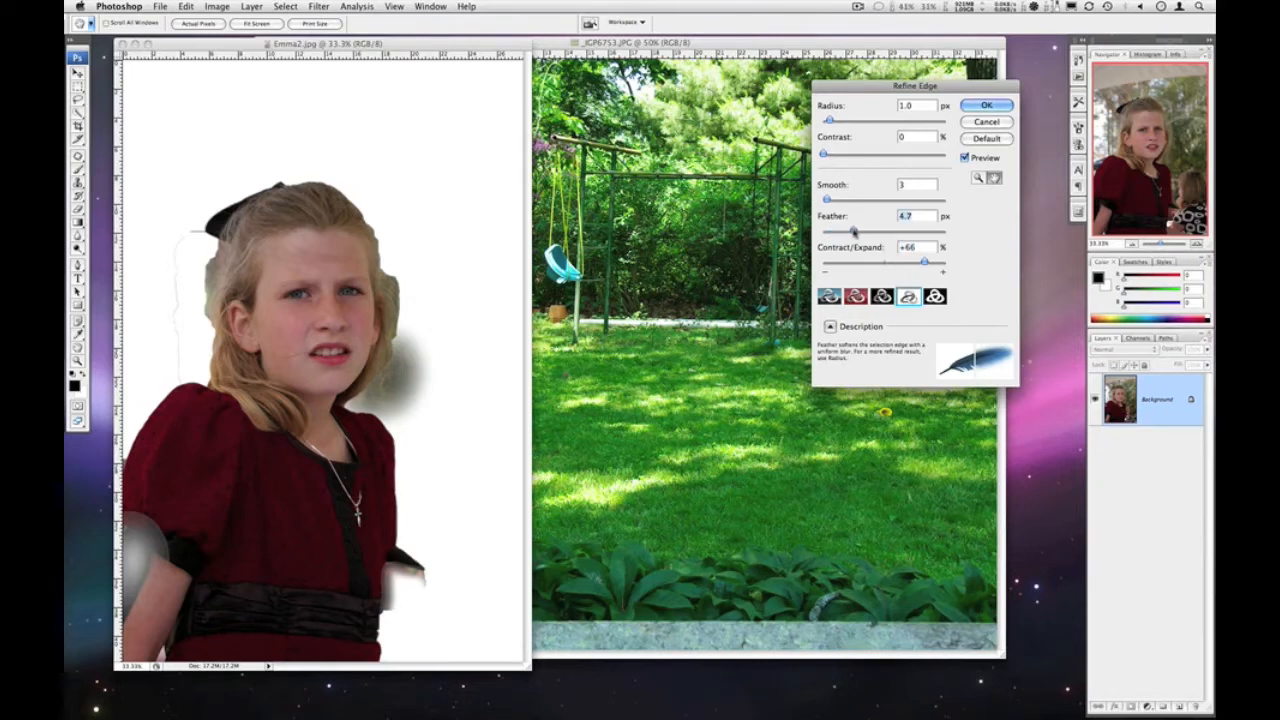
{"action": "left_click_drag", "start_coordinate": [855, 230], "coordinate": [865, 230]}
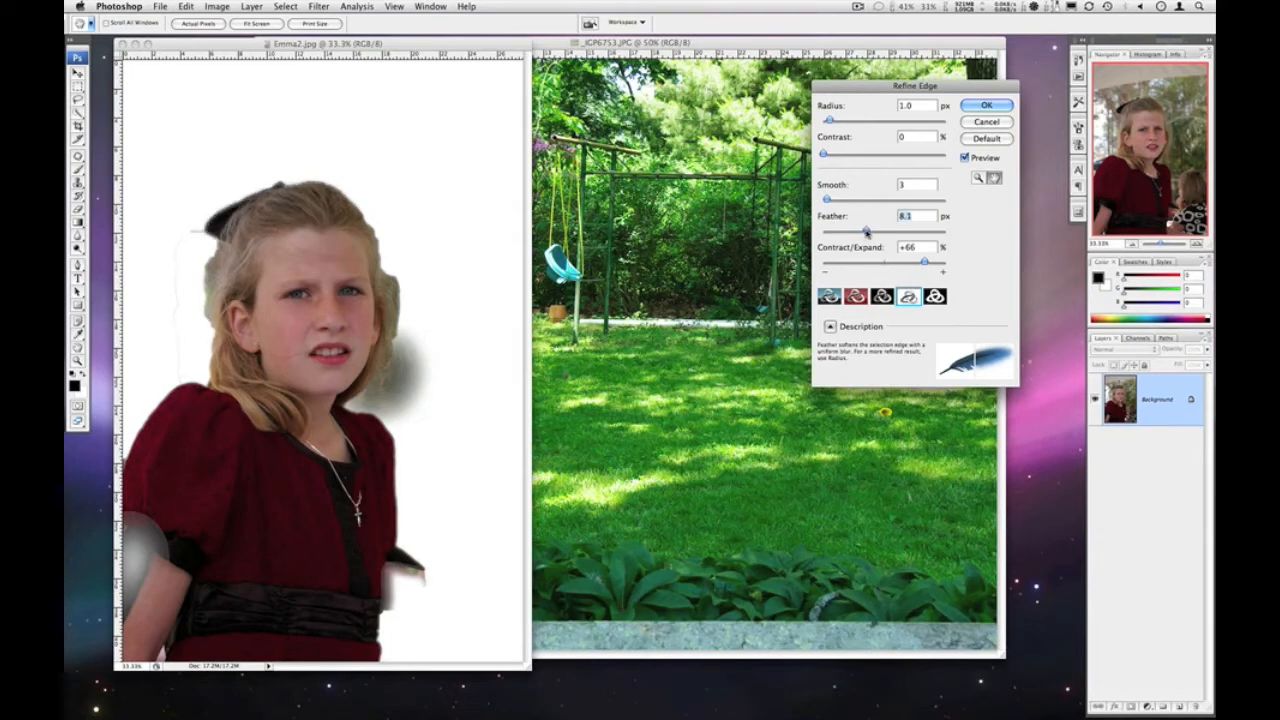
{"action": "left_click_drag", "start_coordinate": [865, 228], "coordinate": [885, 228]}
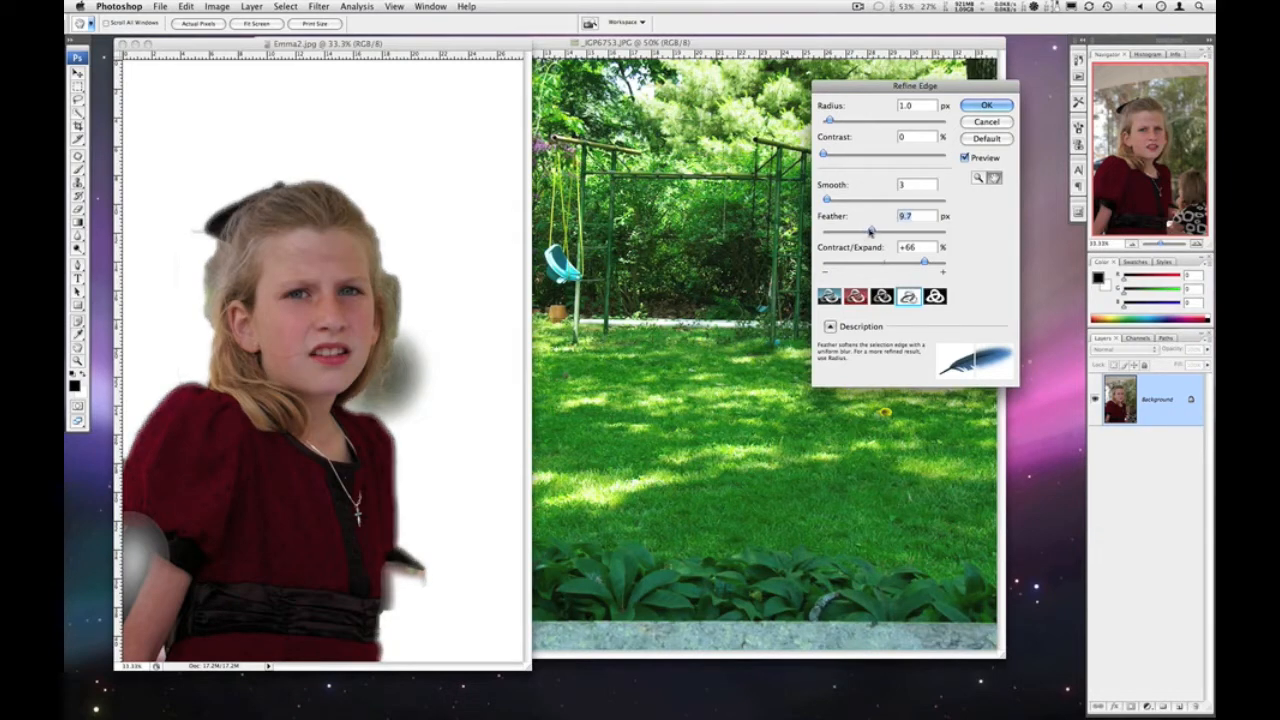
{"action": "left_click_drag", "start_coordinate": [870, 228], "coordinate": [878, 228]}
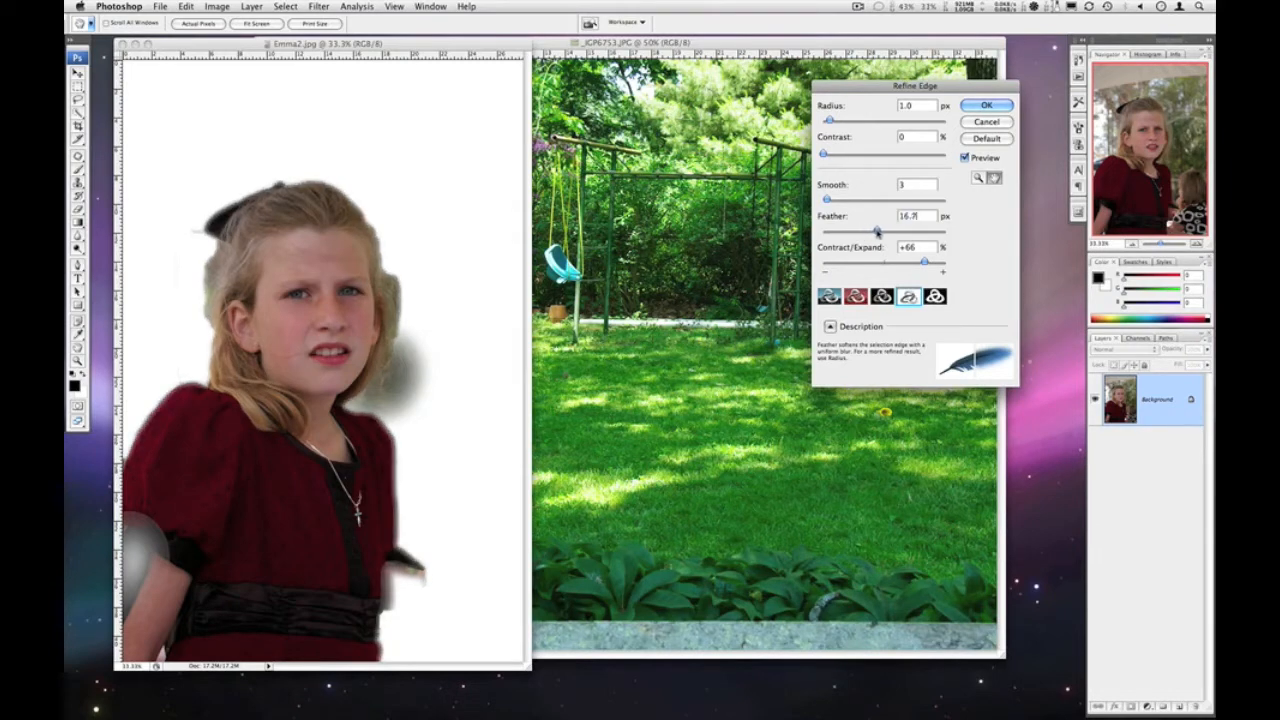
{"action": "left_click_drag", "start_coordinate": [877, 231], "coordinate": [881, 231]}
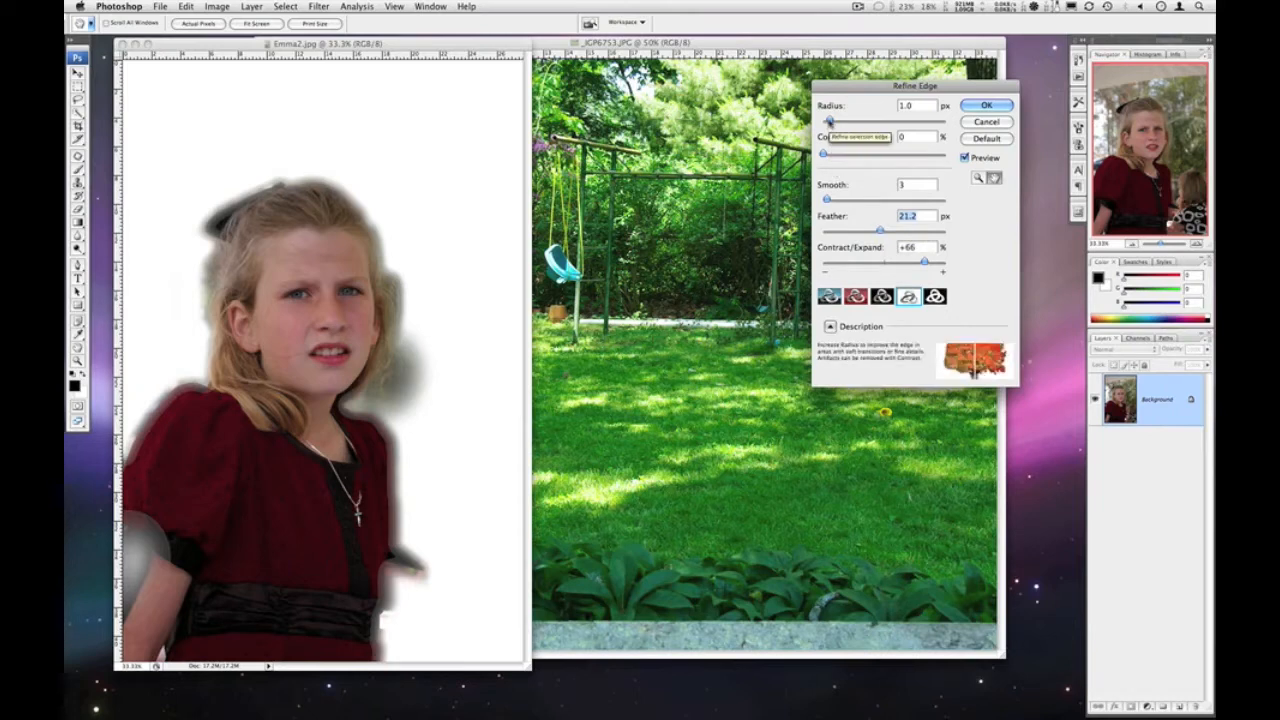
{"action": "left_click_drag", "start_coordinate": [826, 120], "coordinate": [837, 120]}
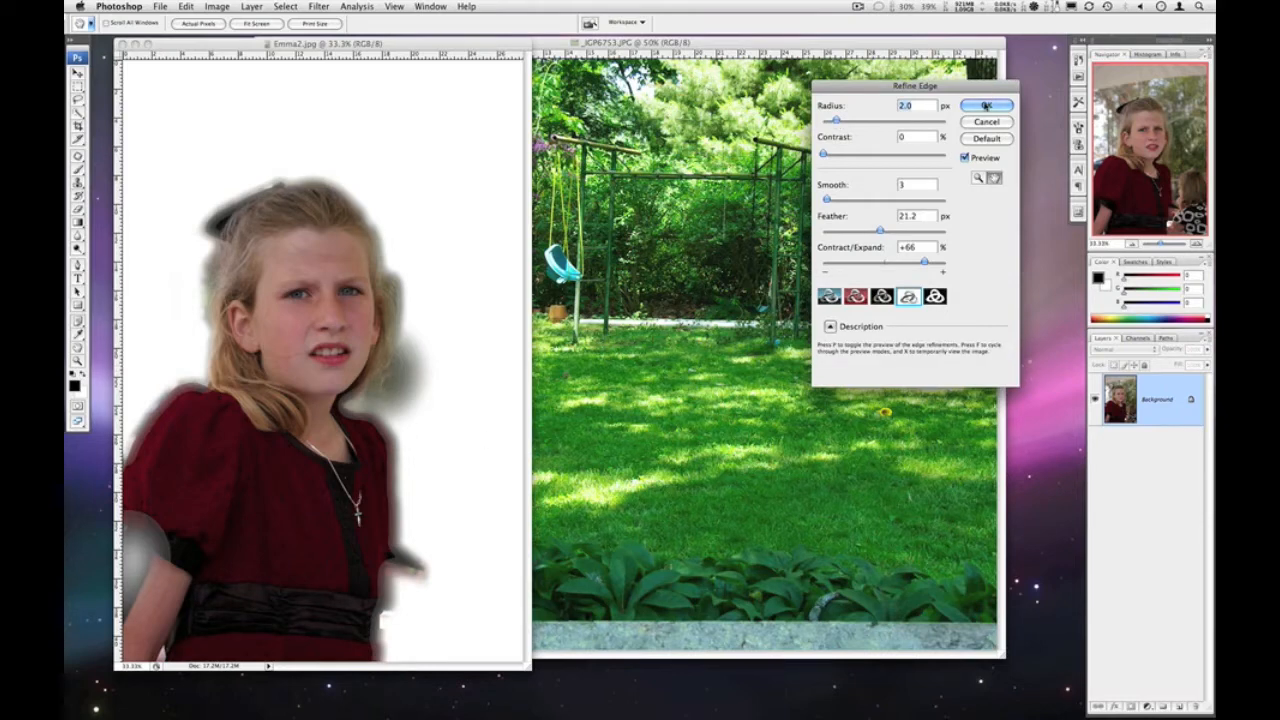
{"action": "left_click", "coordinate": [986, 106]}
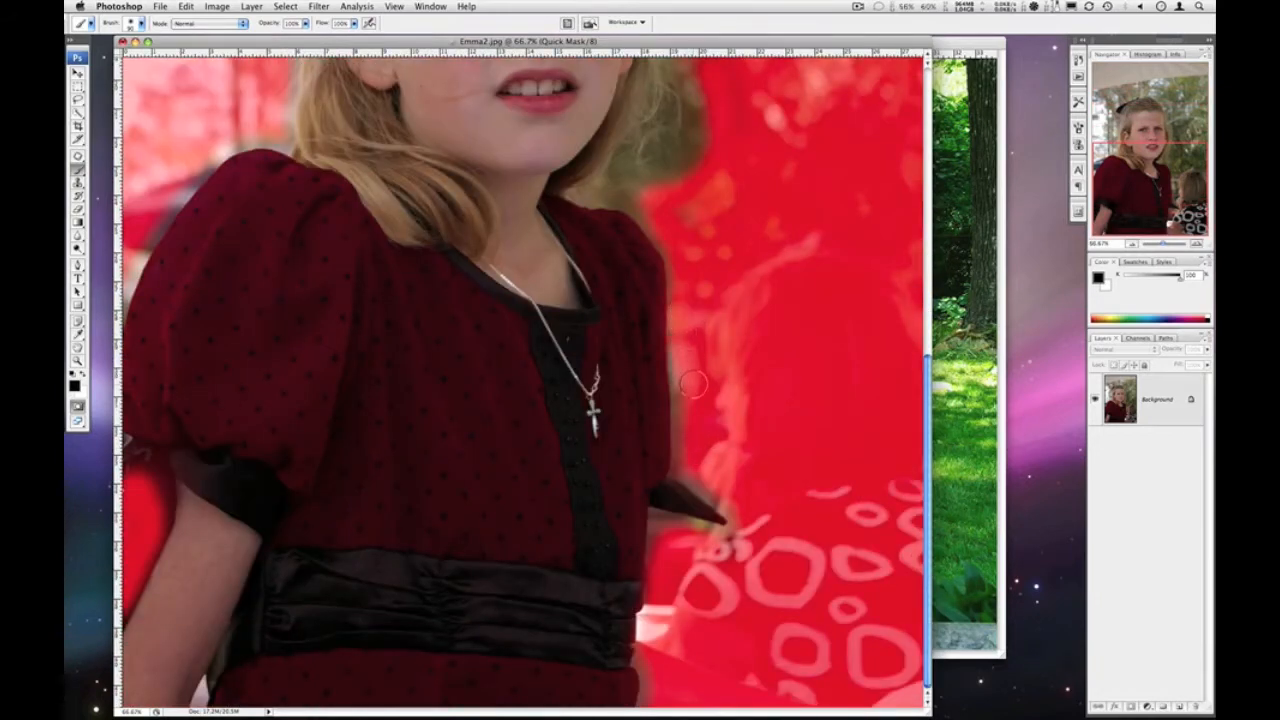
{"action": "mouse_move", "coordinate": [715, 483]}
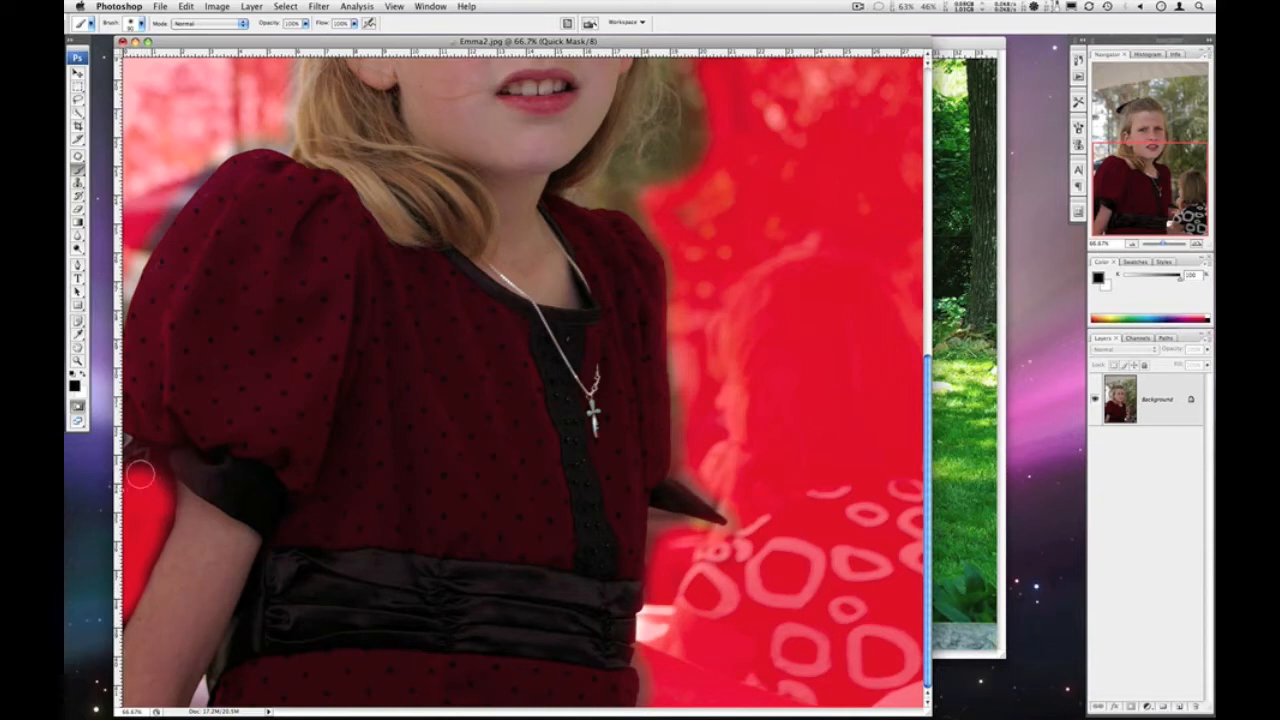
{"action": "mouse_move", "coordinate": [135, 475]}
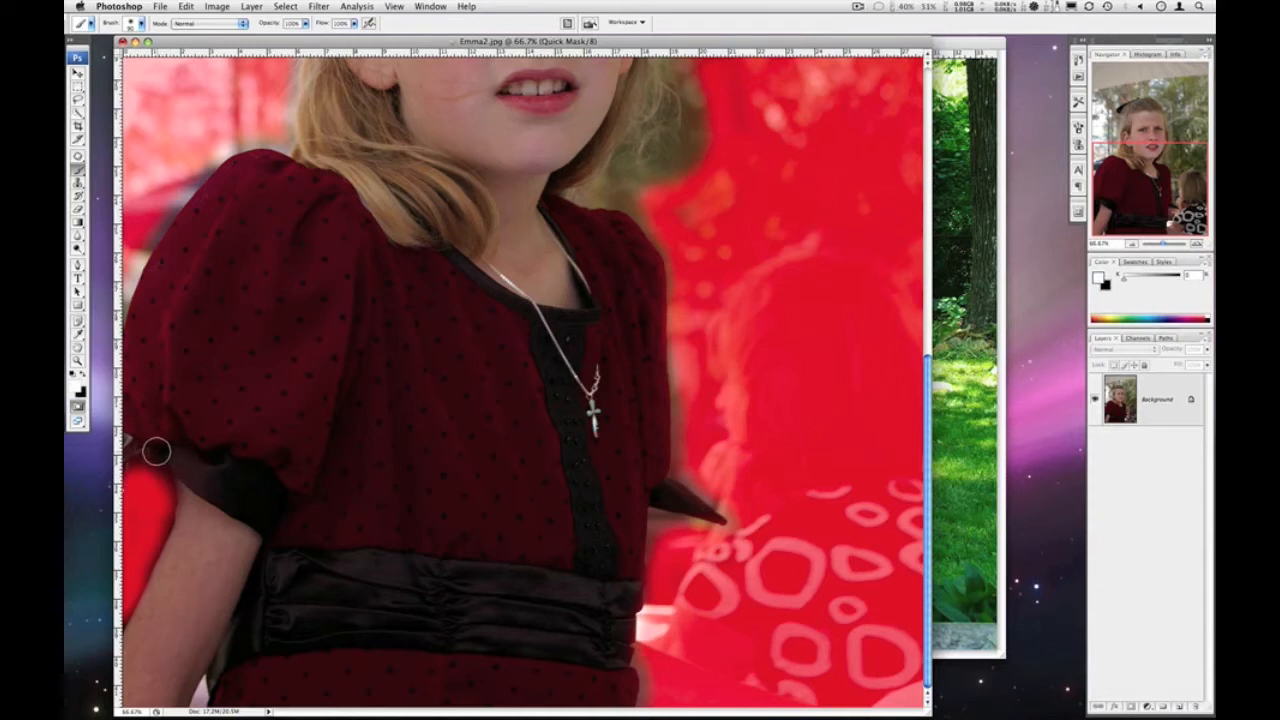
- In Quick Mask, unmask the girl's left arm edge and mask the background beside her hair top
{"action": "left_click_drag", "start_coordinate": [157, 451], "coordinate": [200, 468]}
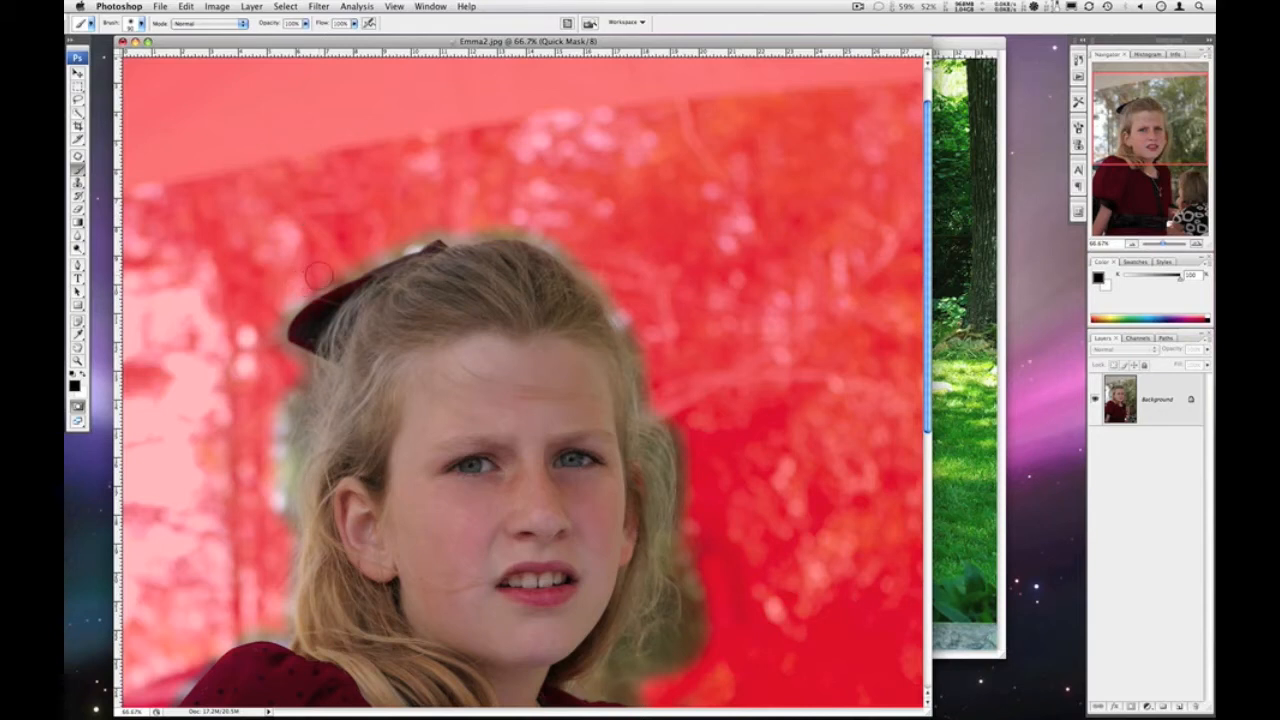
{"action": "left_click", "coordinate": [77, 361]}
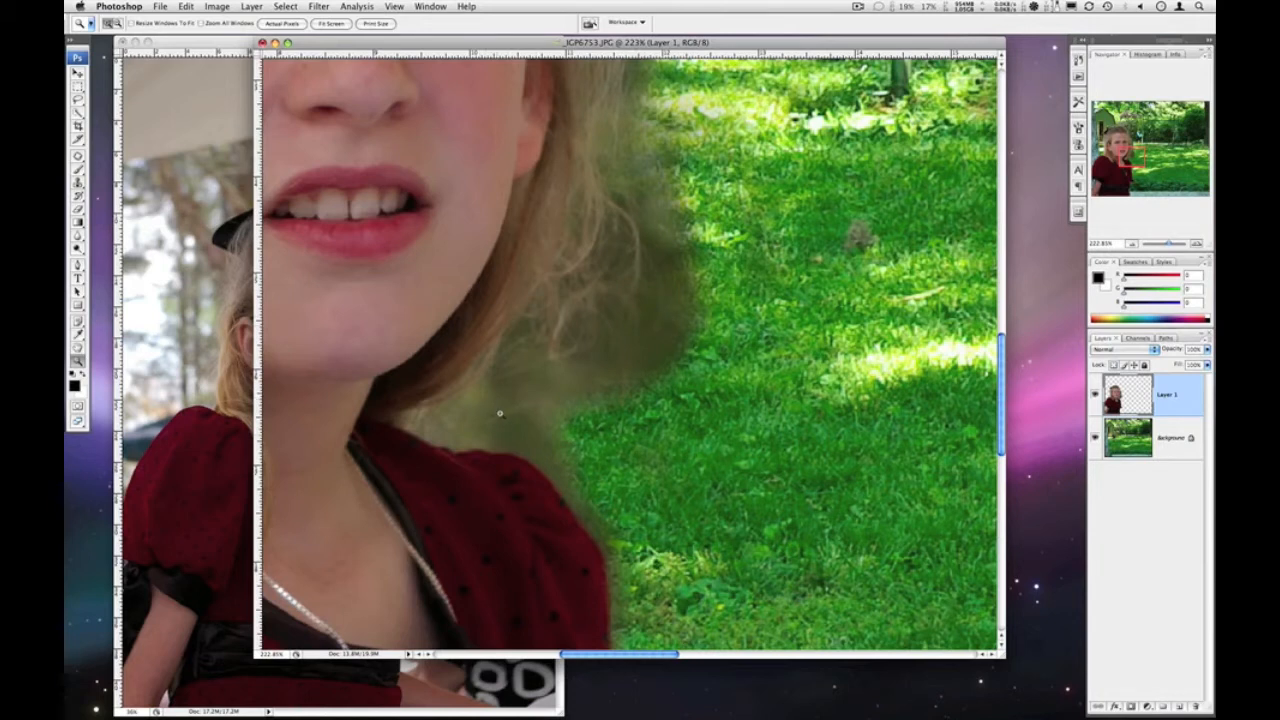
{"action": "mouse_move", "coordinate": [633, 348]}
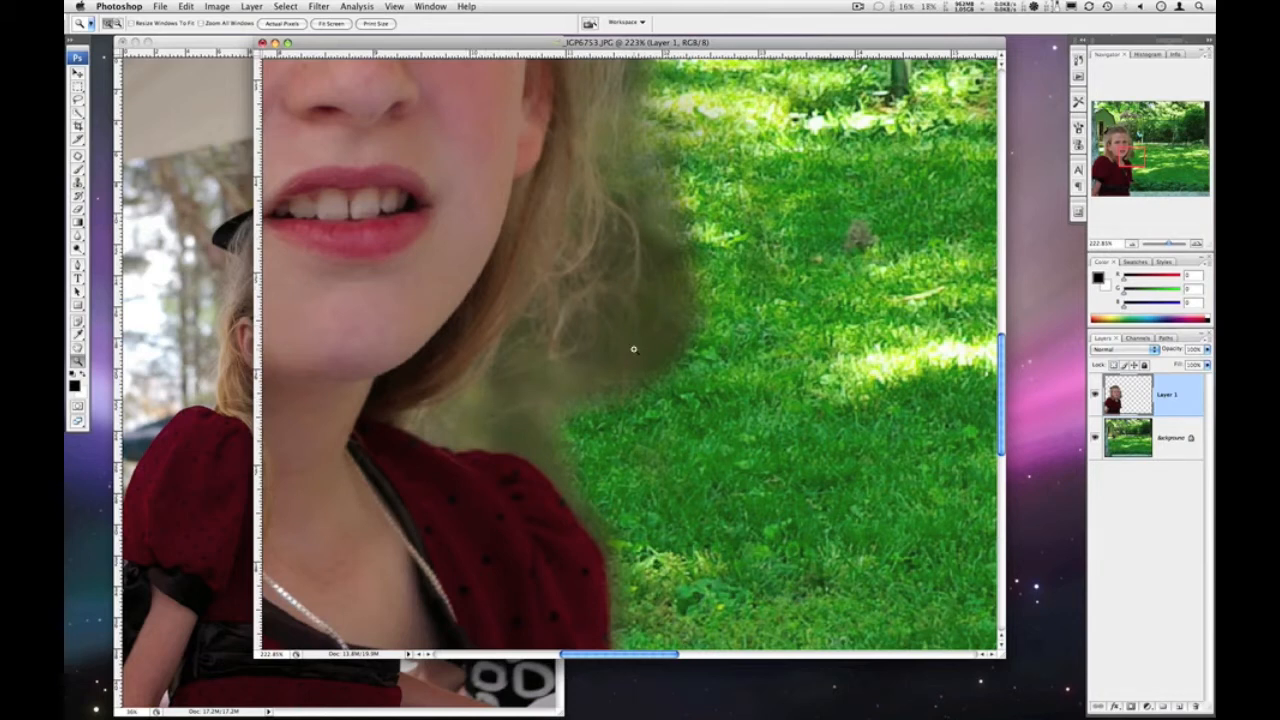
{"action": "mouse_move", "coordinate": [529, 420]}
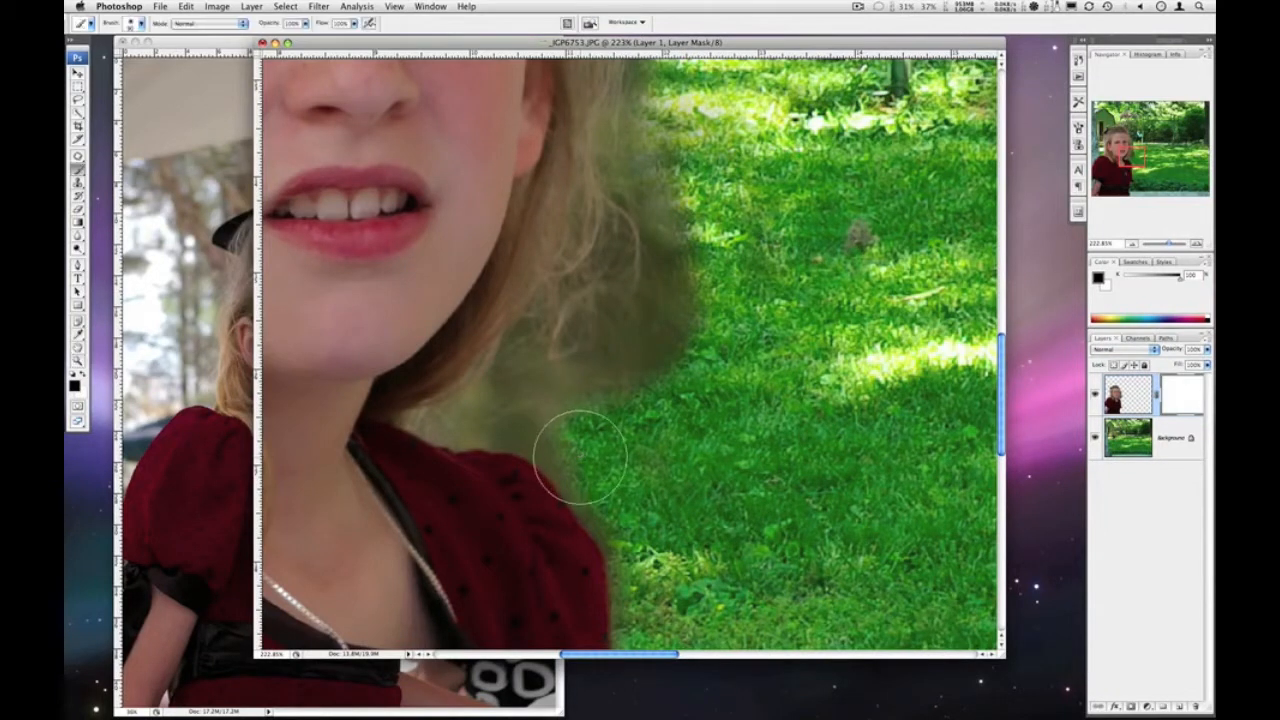
{"action": "mouse_move", "coordinate": [635, 458]}
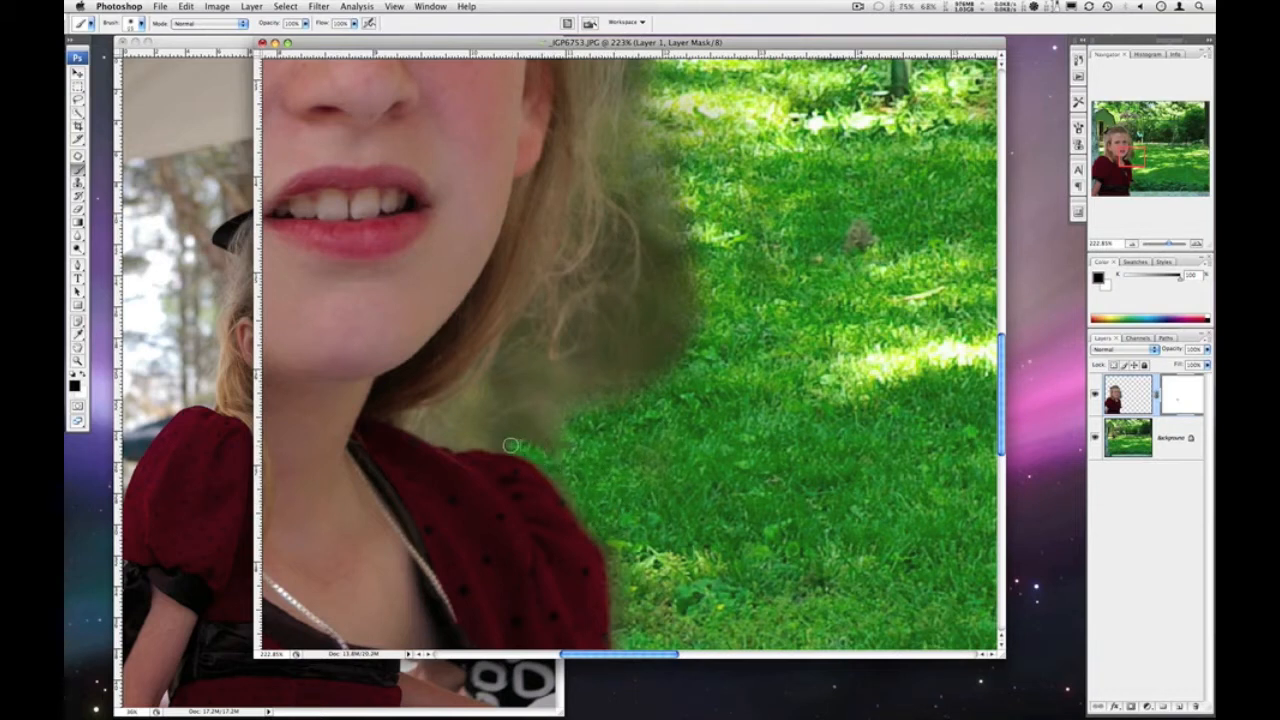
- Paint black on Layer 1's mask to hide background haze beside her hair and shoulder
{"action": "left_click_drag", "start_coordinate": [510, 445], "coordinate": [548, 413]}
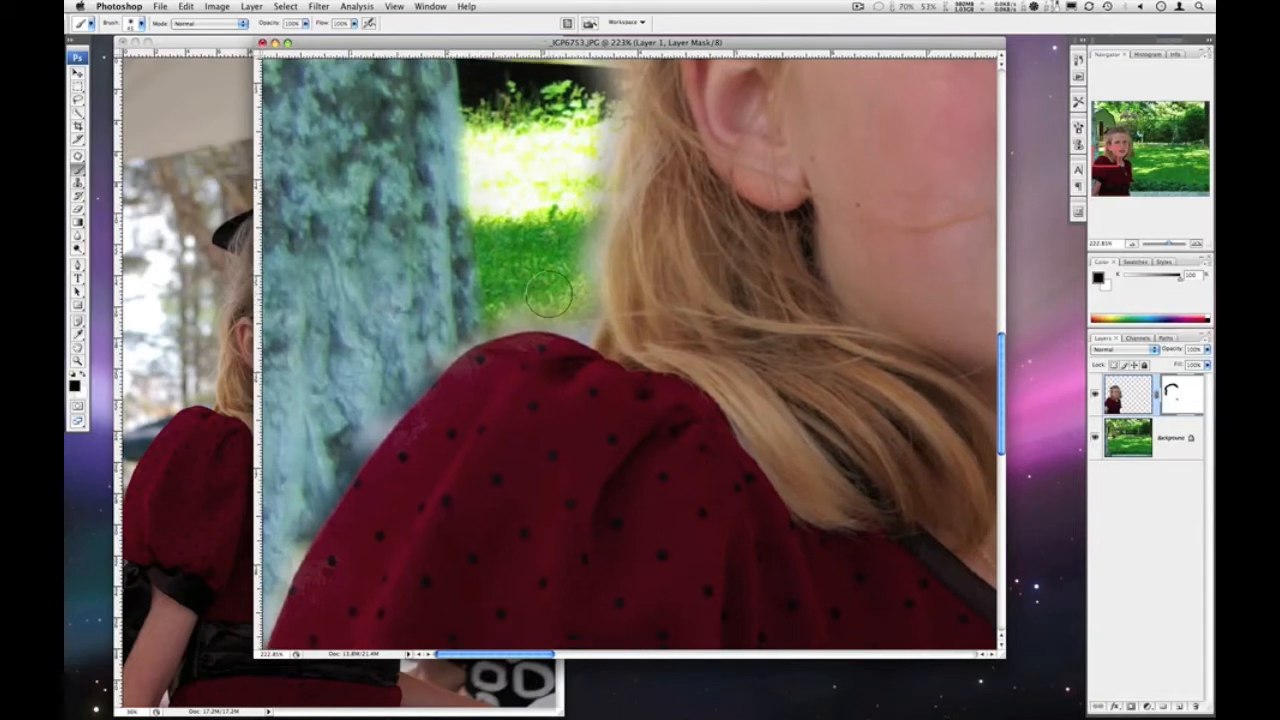
{"action": "left_click_drag", "start_coordinate": [548, 295], "coordinate": [568, 283]}
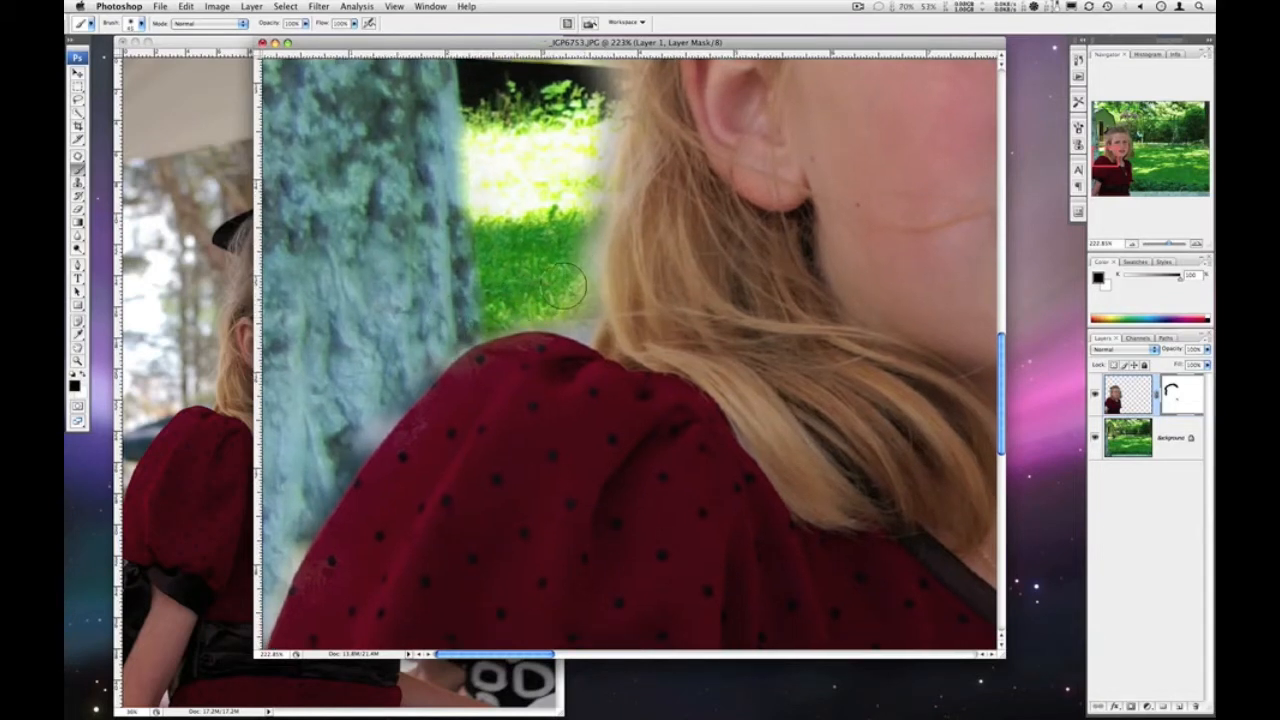
{"action": "left_click_drag", "start_coordinate": [565, 285], "coordinate": [575, 148]}
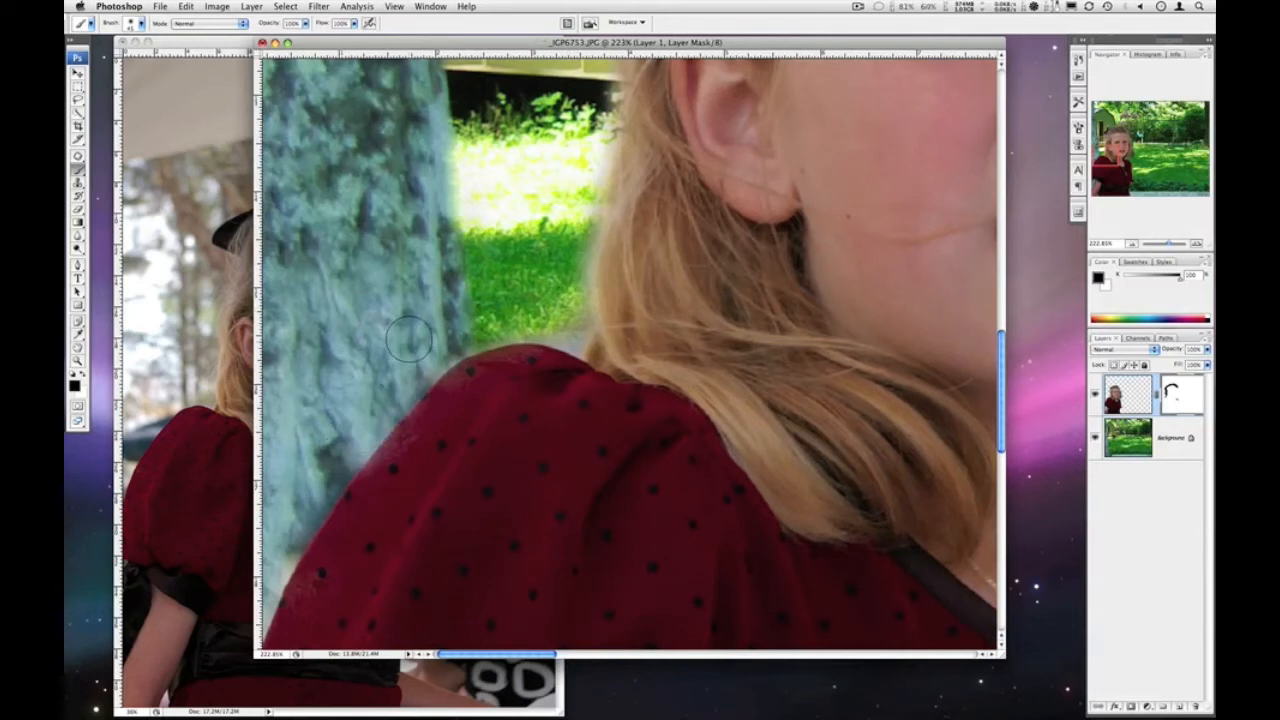
{"action": "mouse_move", "coordinate": [560, 318]}
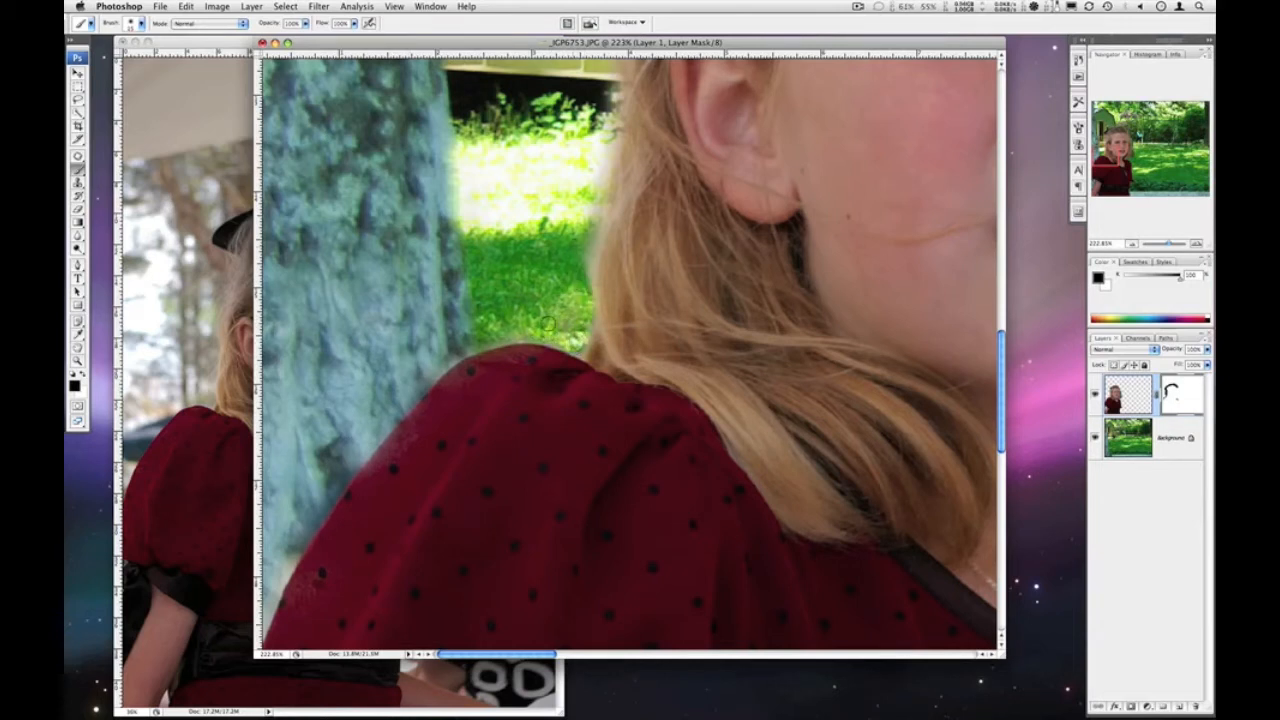
{"action": "left_click_drag", "start_coordinate": [550, 322], "coordinate": [463, 347]}
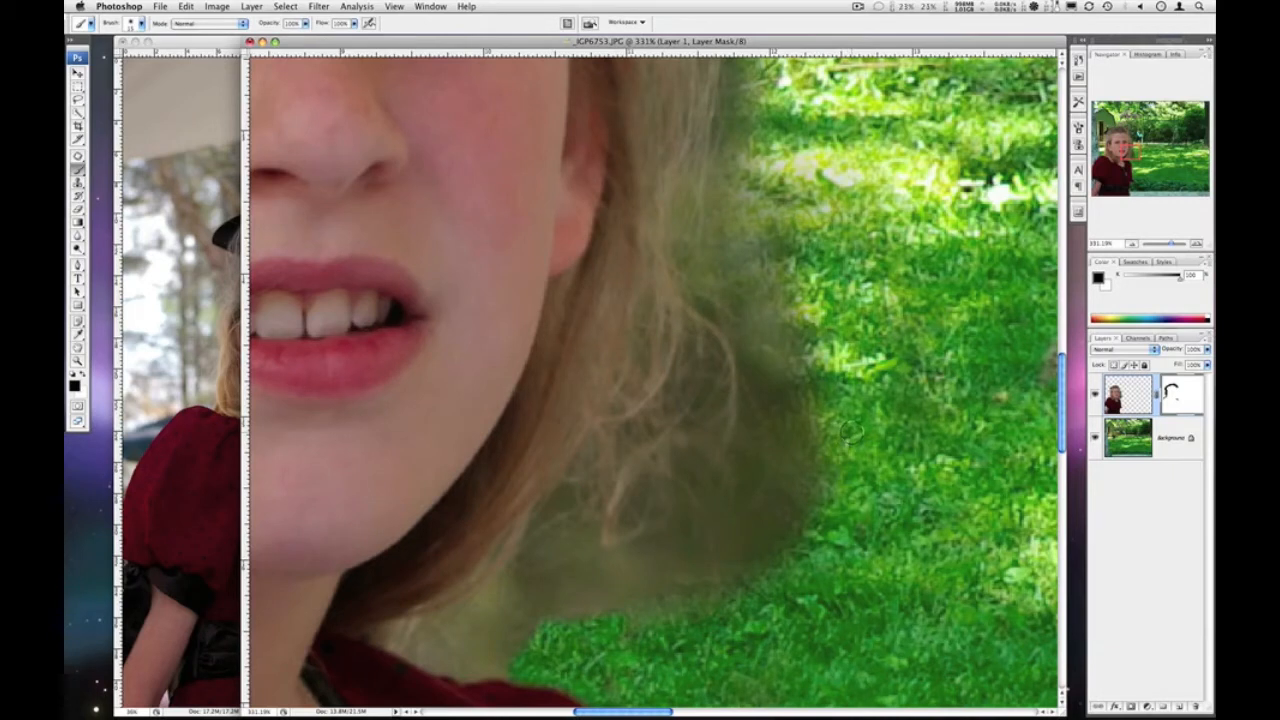
- Mask the old background right of and below the hair, then blend hair ends at lower opacity
{"action": "left_click_drag", "start_coordinate": [850, 430], "coordinate": [730, 595]}
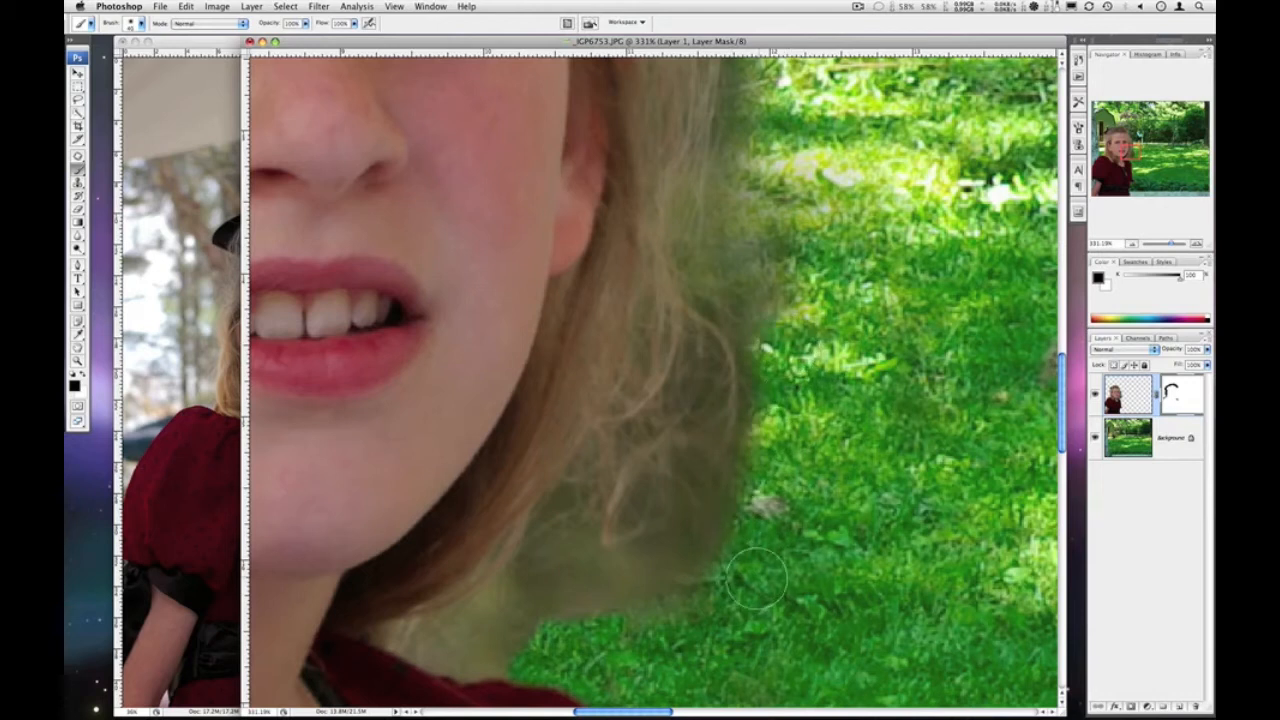
{"action": "left_click_drag", "start_coordinate": [760, 580], "coordinate": [595, 630]}
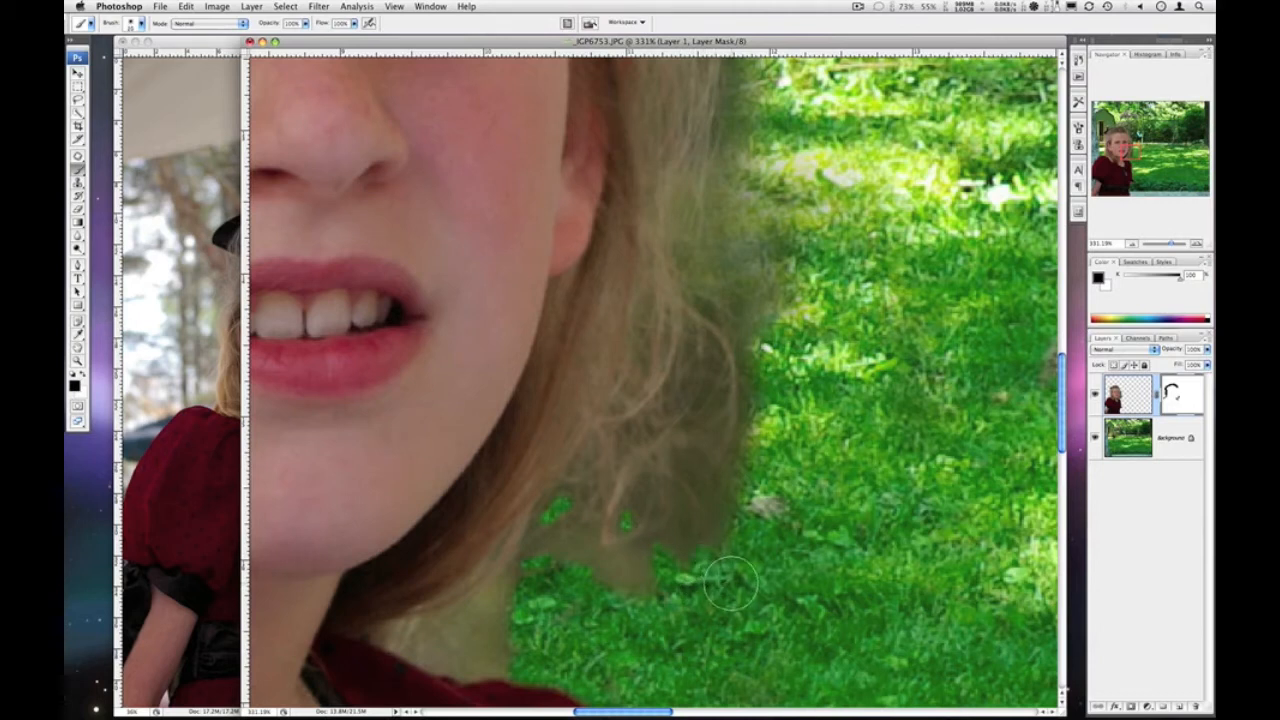
{"action": "left_click_drag", "start_coordinate": [730, 585], "coordinate": [830, 405]}
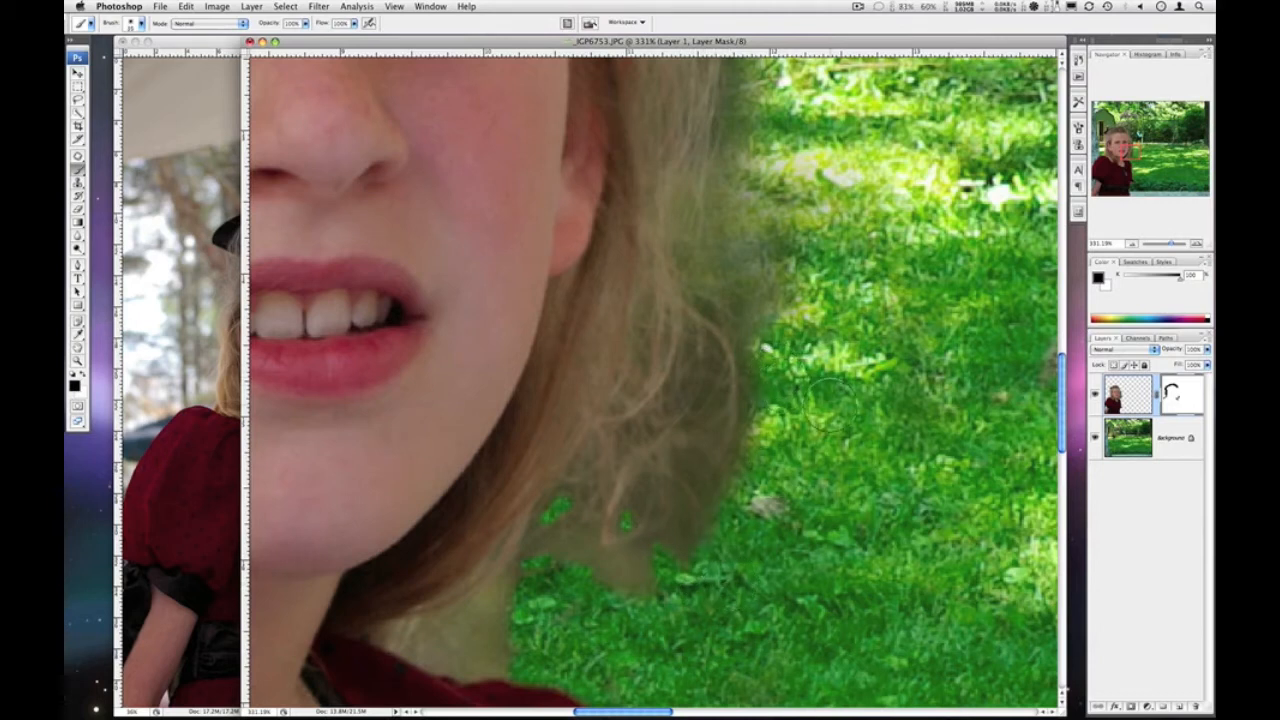
{"action": "left_click", "coordinate": [305, 23]}
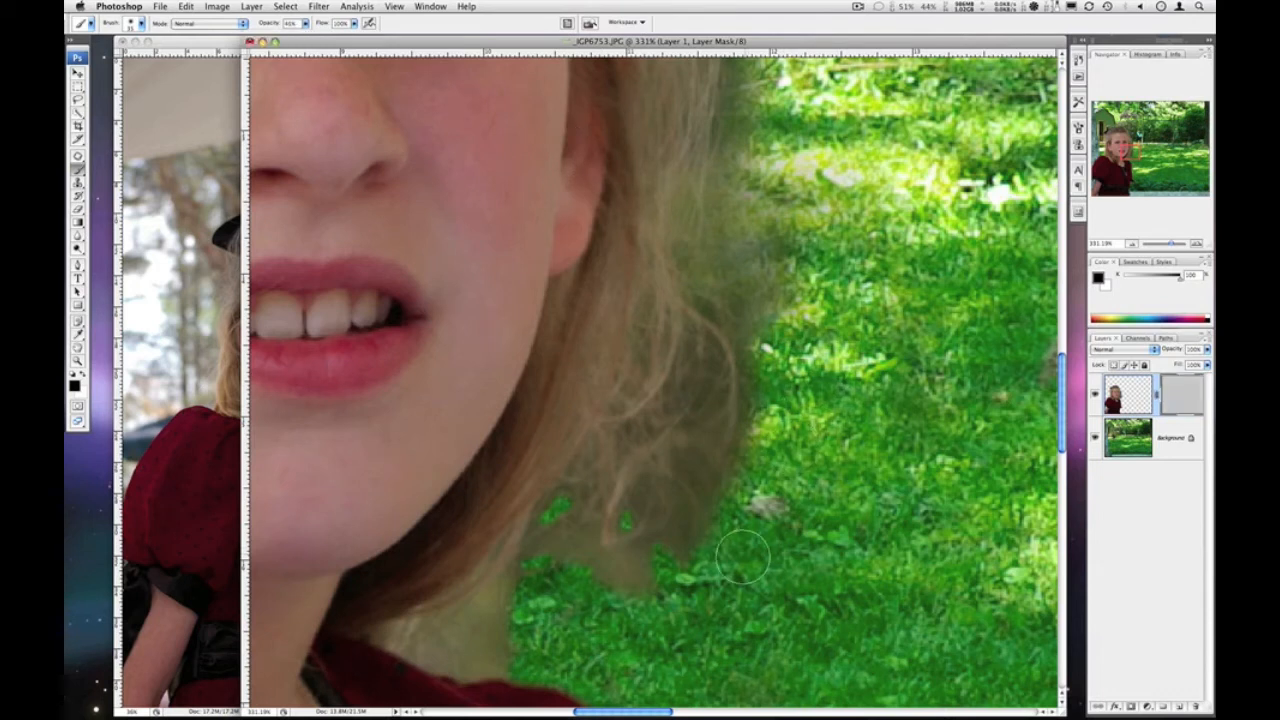
{"action": "left_click_drag", "start_coordinate": [740, 558], "coordinate": [775, 478]}
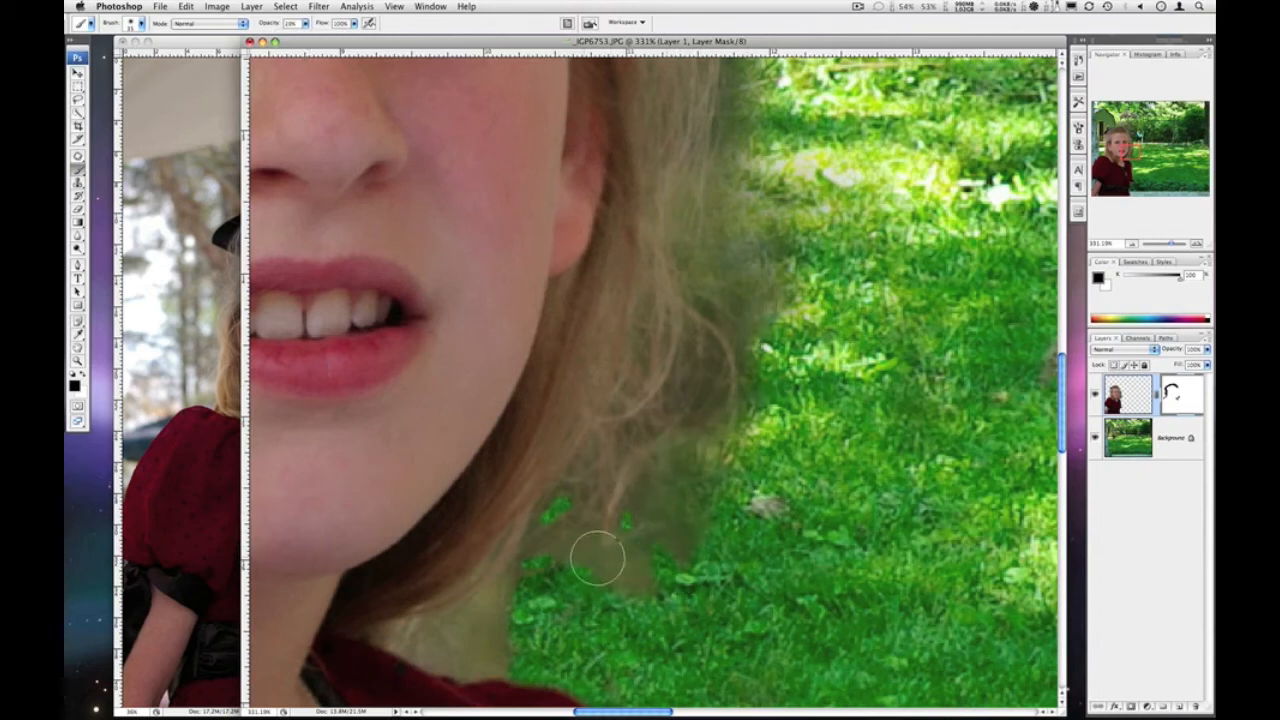
{"action": "left_click_drag", "start_coordinate": [600, 558], "coordinate": [558, 562]}
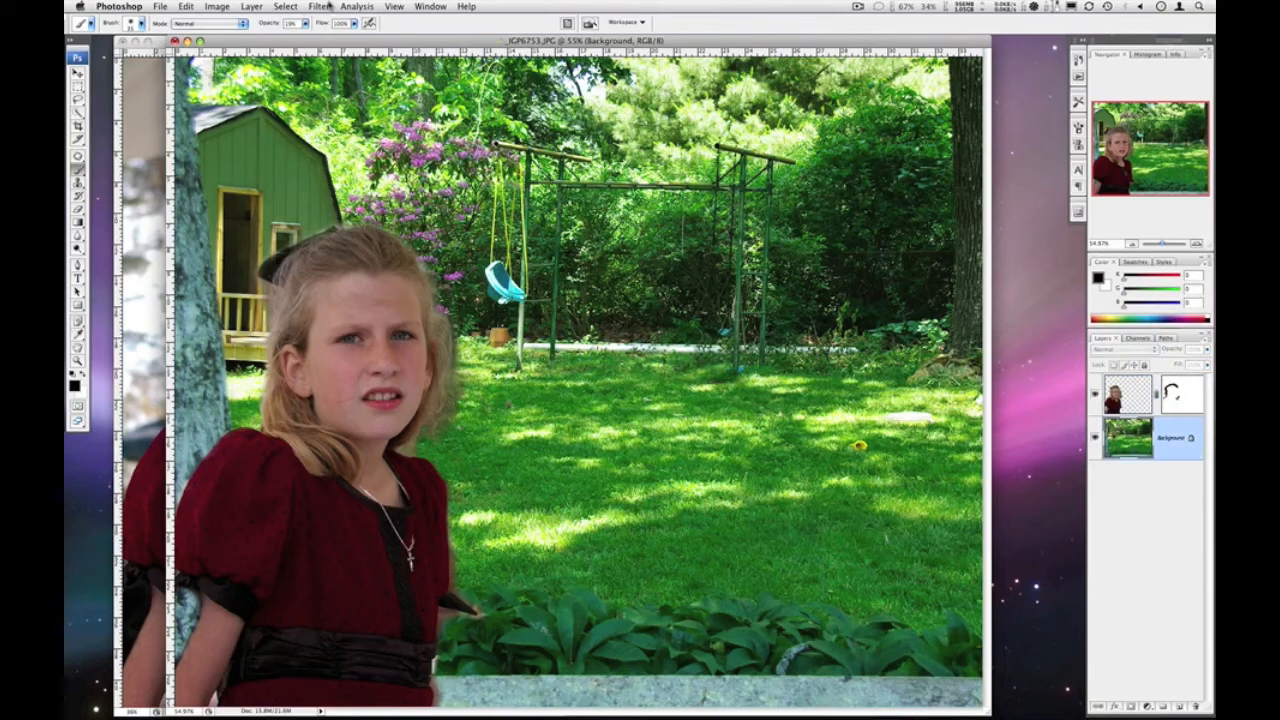
- Open Filter > Blur > Lens Blur on the Background layer
{"action": "left_click", "coordinate": [318, 6]}
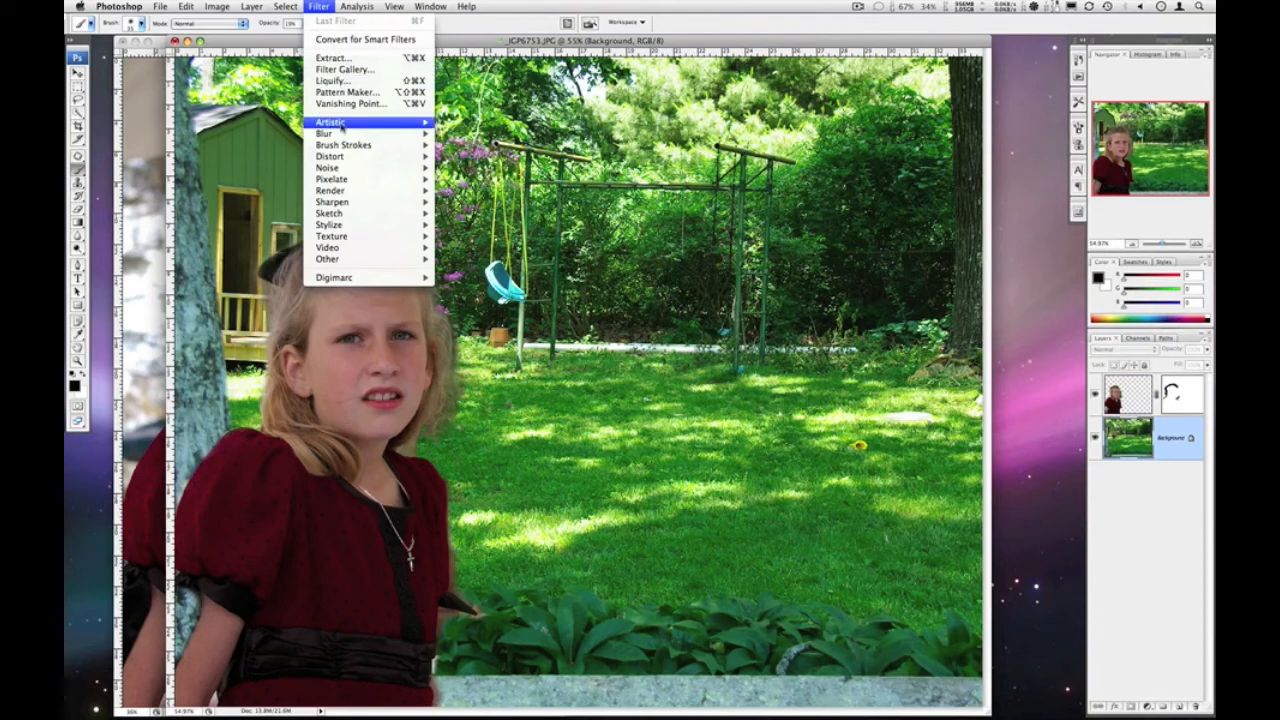
{"action": "mouse_move", "coordinate": [323, 133]}
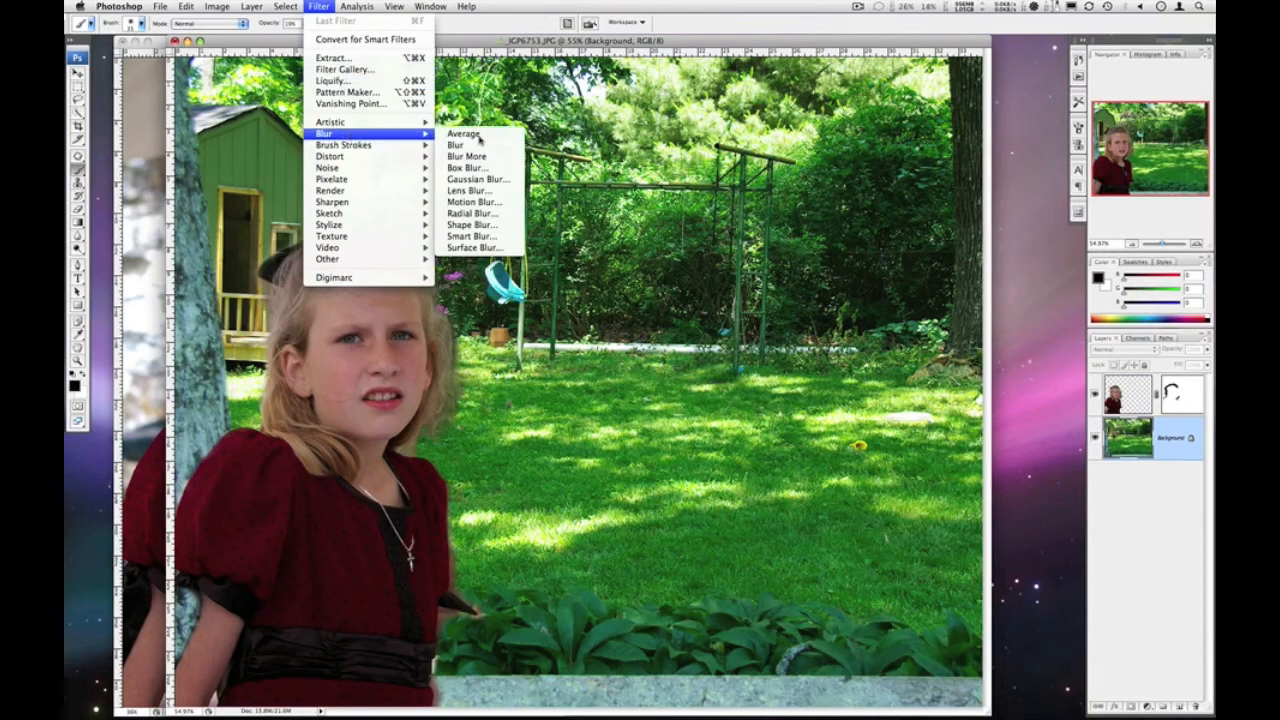
{"action": "mouse_move", "coordinate": [463, 133]}
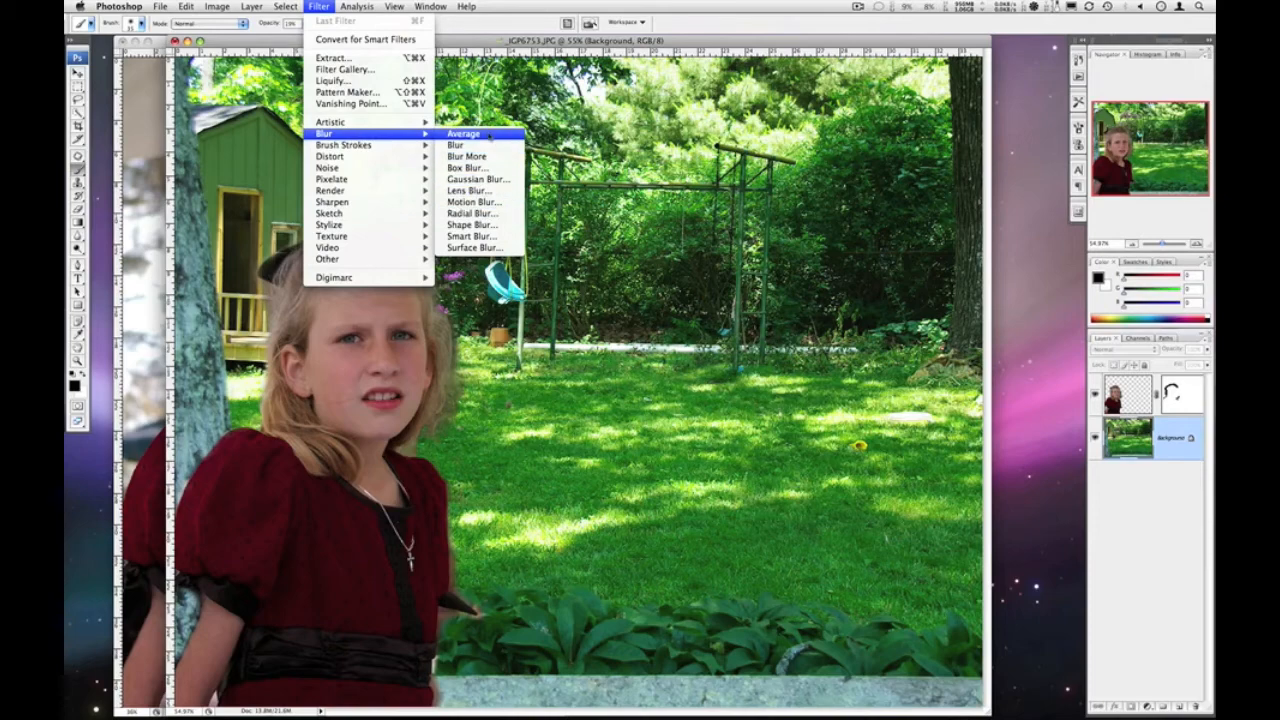
{"action": "mouse_move", "coordinate": [470, 190]}
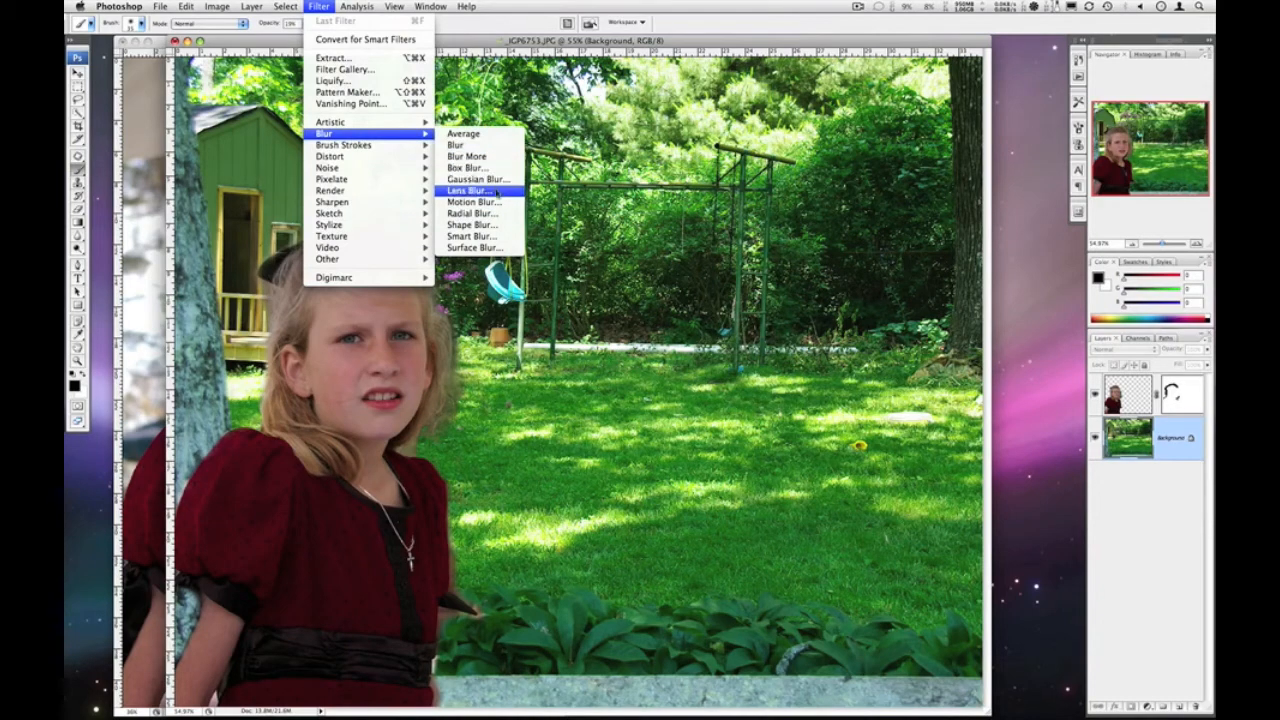
{"action": "left_click", "coordinate": [468, 190]}
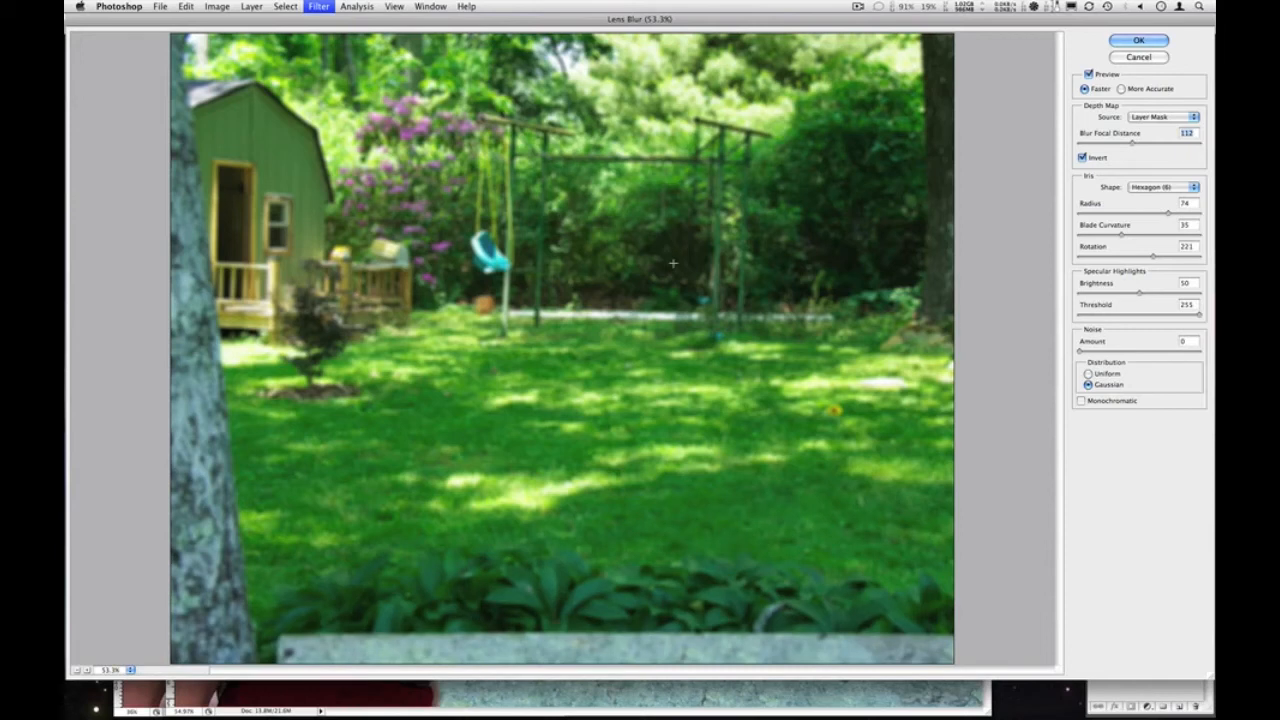
{"action": "mouse_move", "coordinate": [526, 236]}
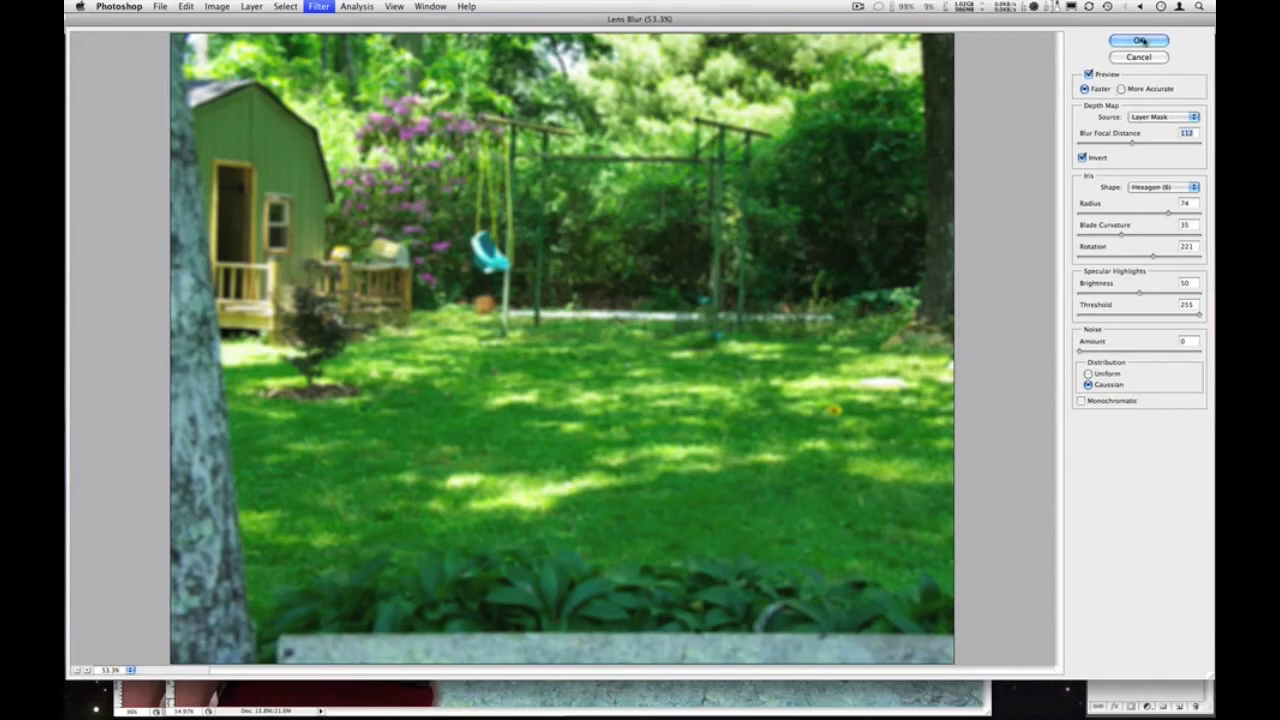
- Apply the Lens Blur so the shed, swing set and trees go out of focus
{"action": "left_click", "coordinate": [1138, 40]}
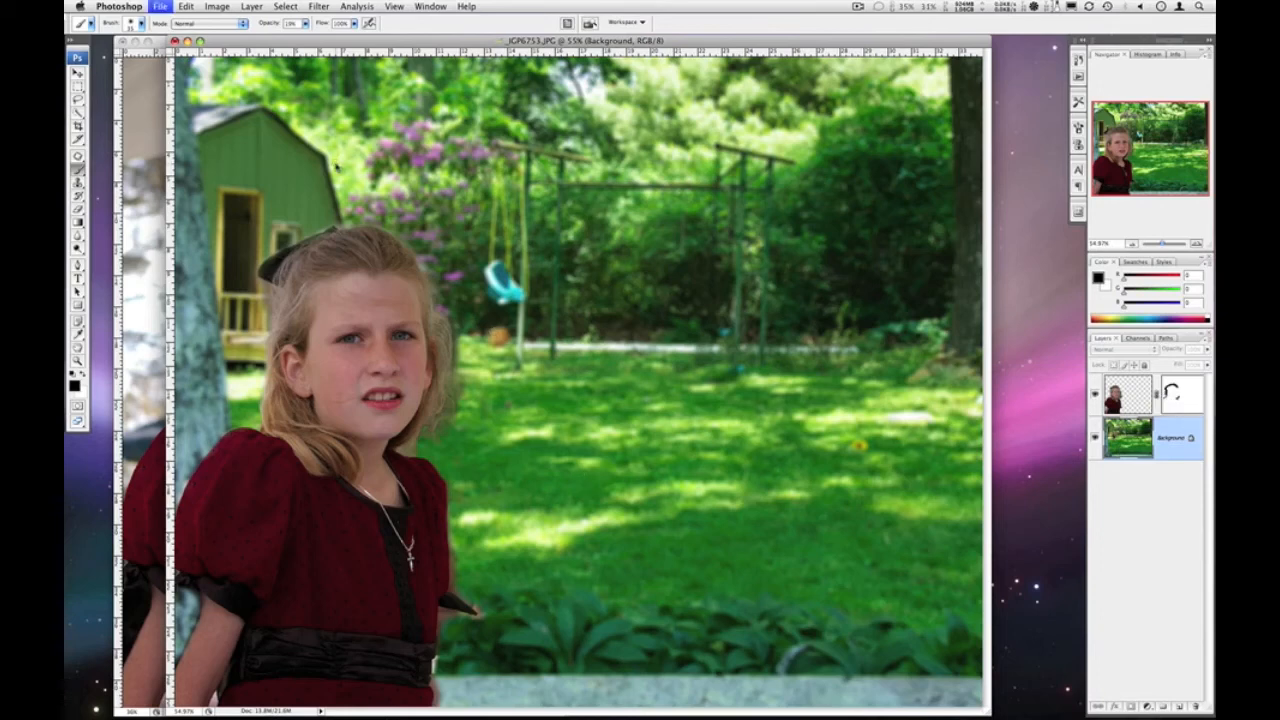
- Bring up the File menu's Save As command for the blurred composite
{"action": "left_click", "coordinate": [159, 6]}
{"action": "type", "text": "Composit1.psd"}
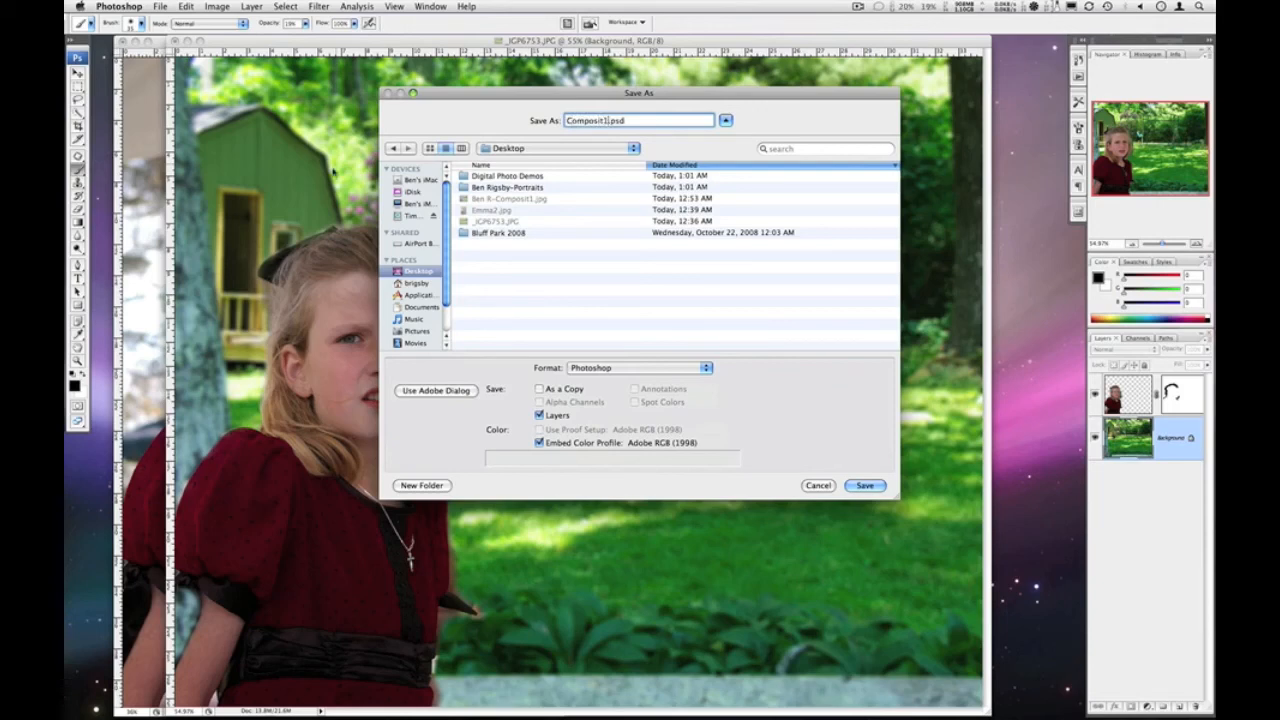
- Save the layered composite to the Desktop as Composit1.psd
{"action": "left_click", "coordinate": [865, 485]}
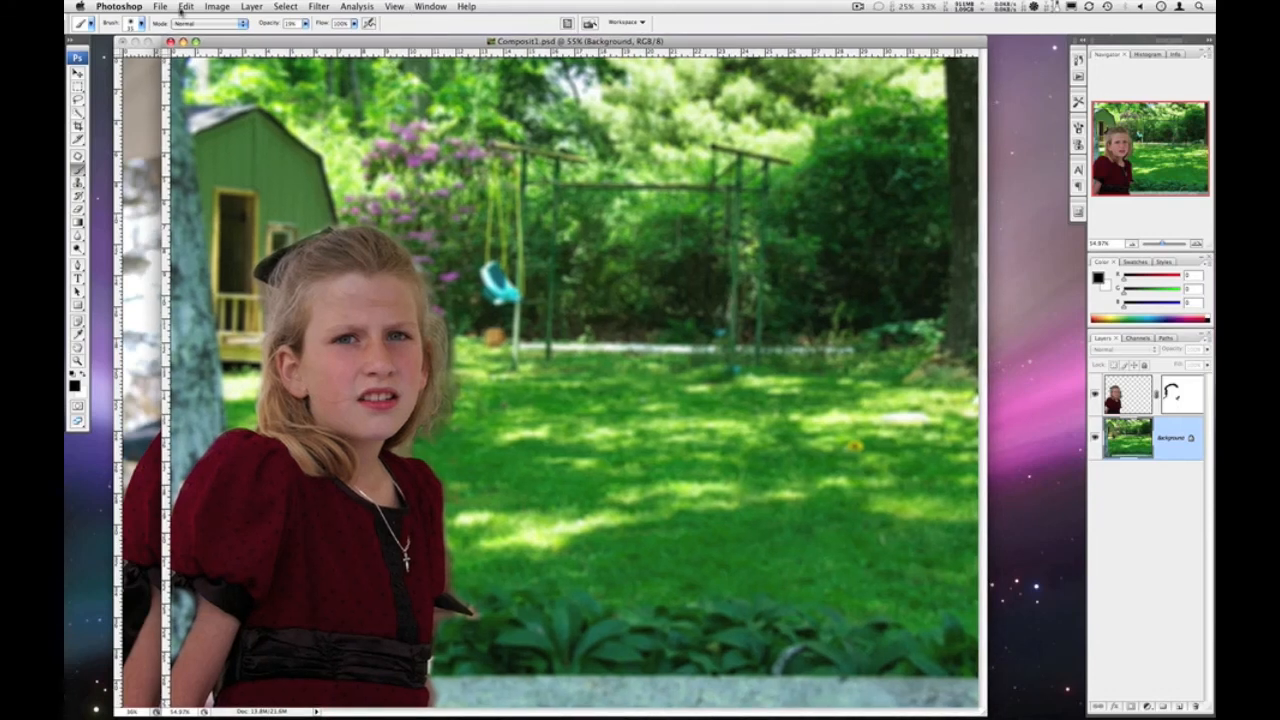
- Save a JPEG copy of the composite into the portraits folder at maximum quality
{"action": "left_click", "coordinate": [160, 6]}
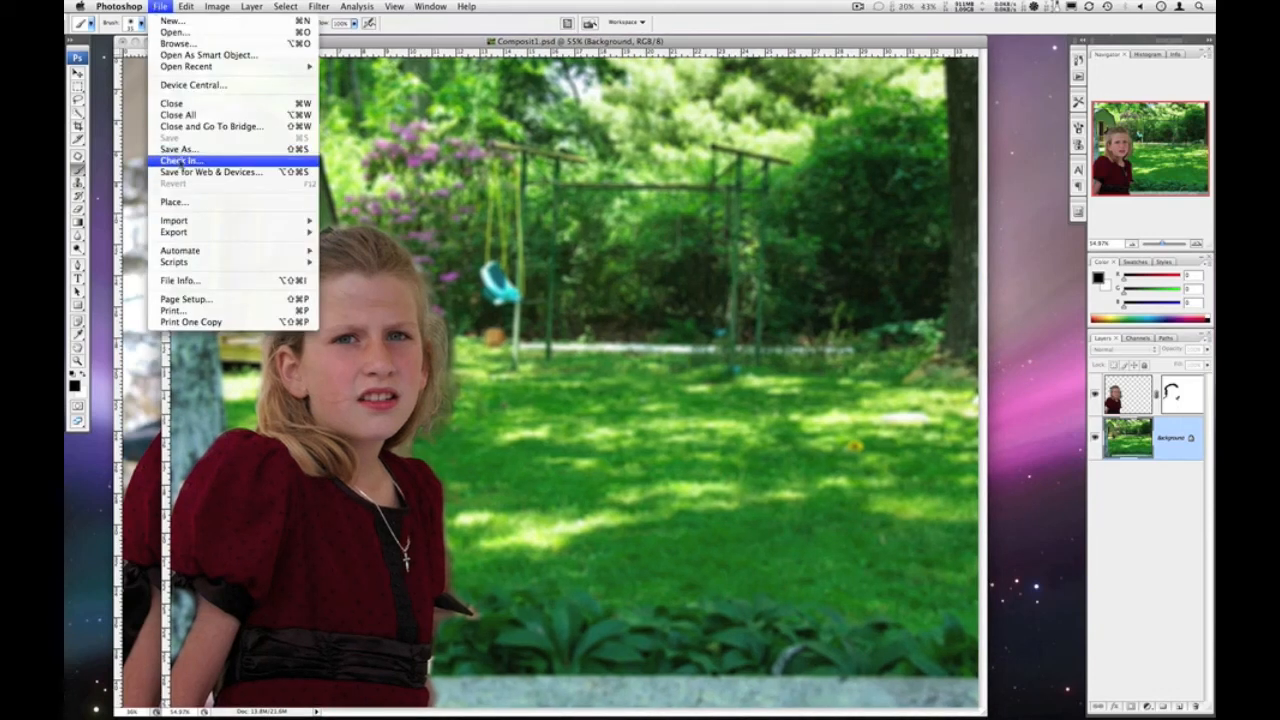
{"action": "left_click", "coordinate": [178, 148]}
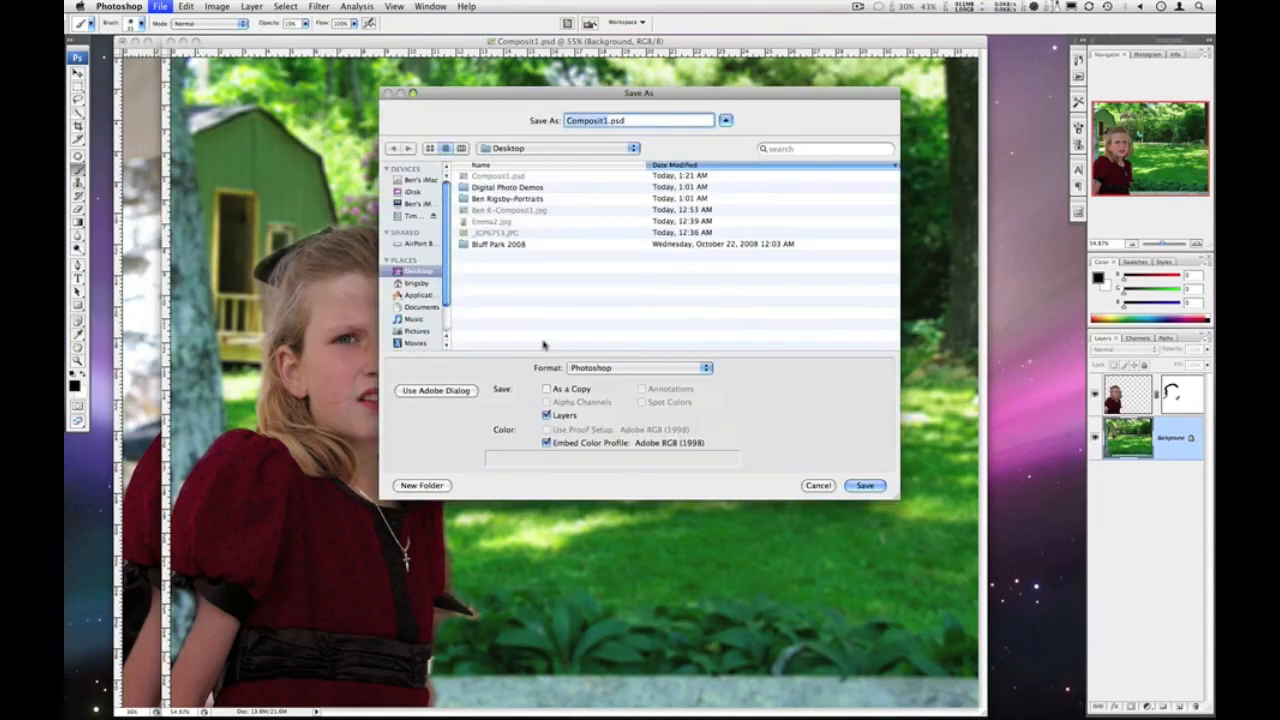
{"action": "left_click", "coordinate": [638, 367]}
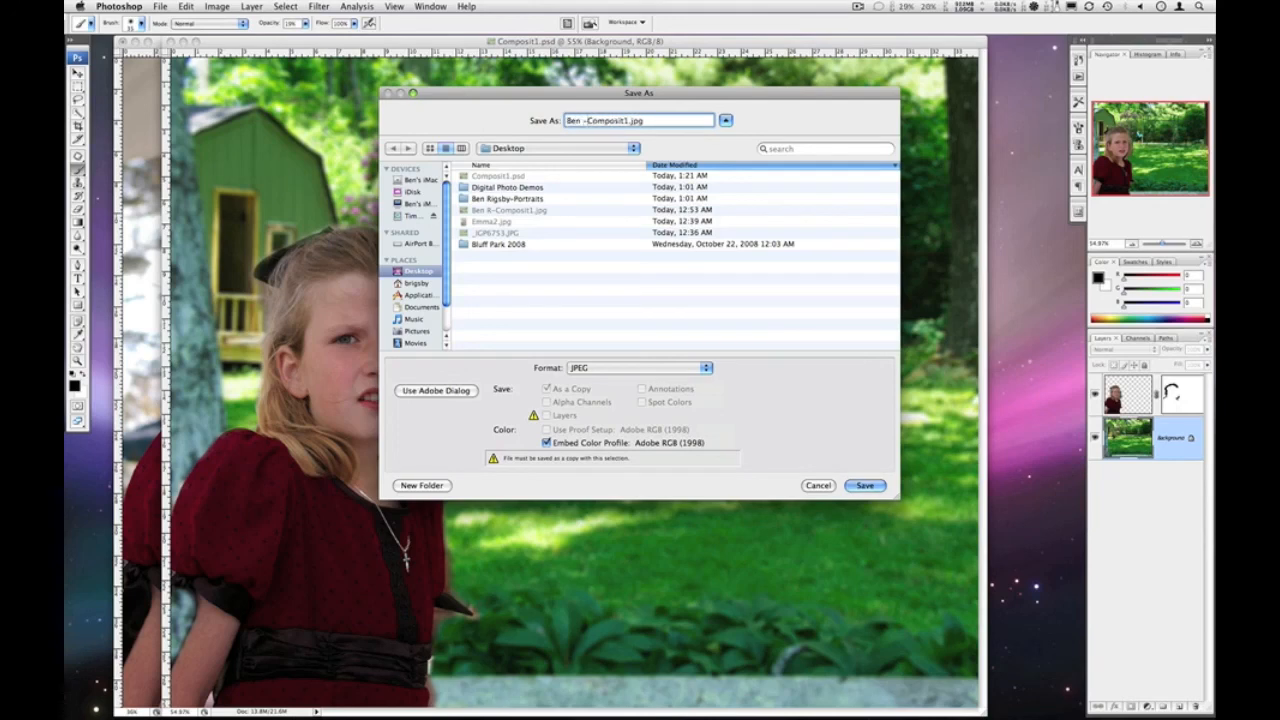
{"action": "type", "text": "R"}
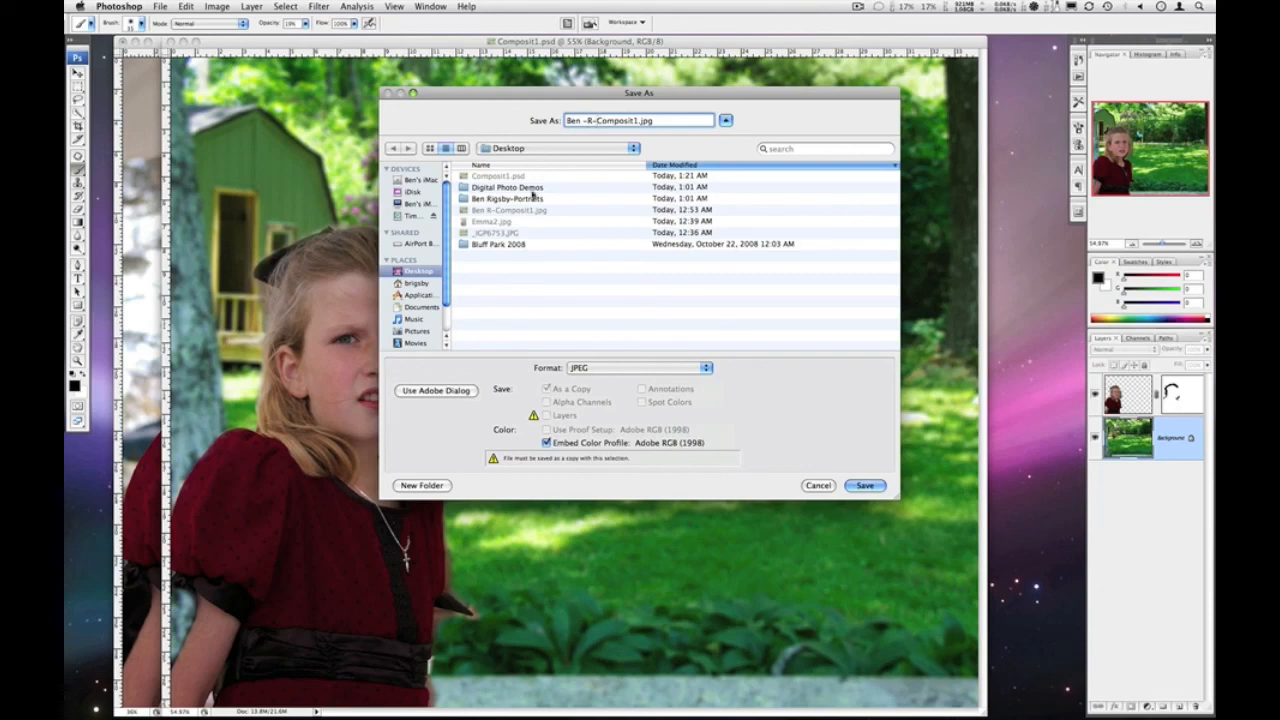
{"action": "double_click", "coordinate": [508, 198]}
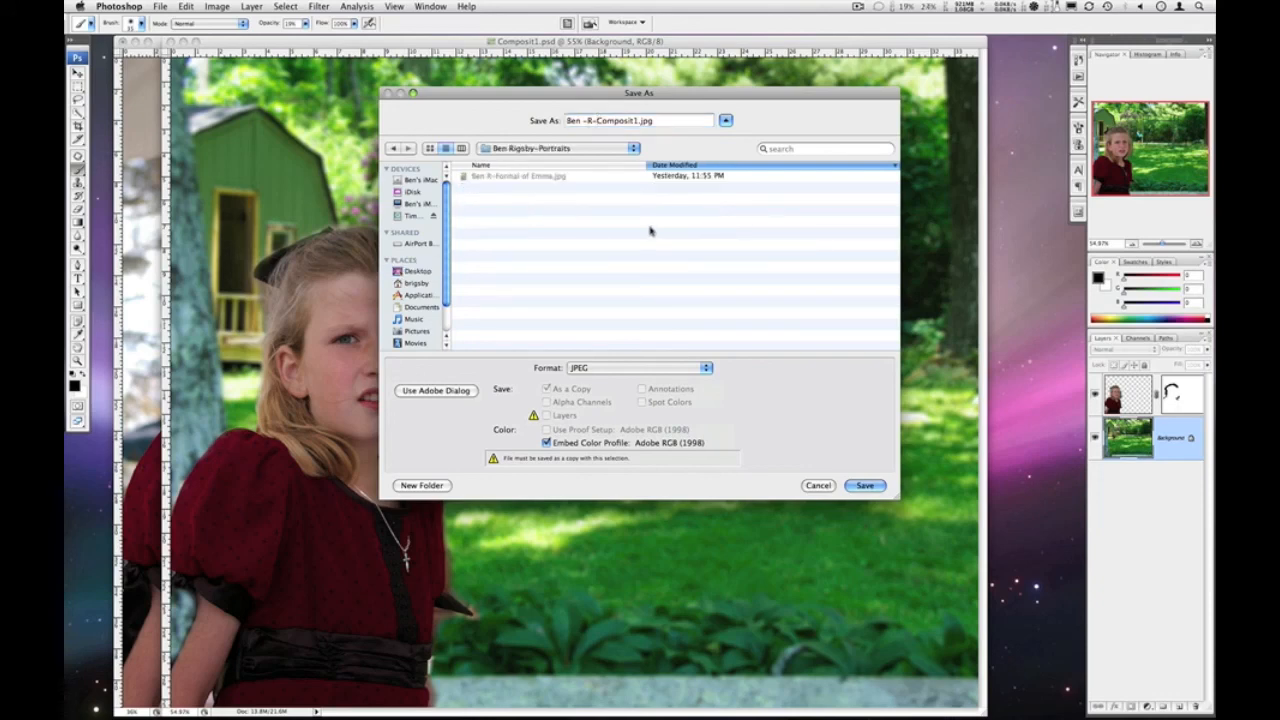
{"action": "left_click", "coordinate": [864, 485]}
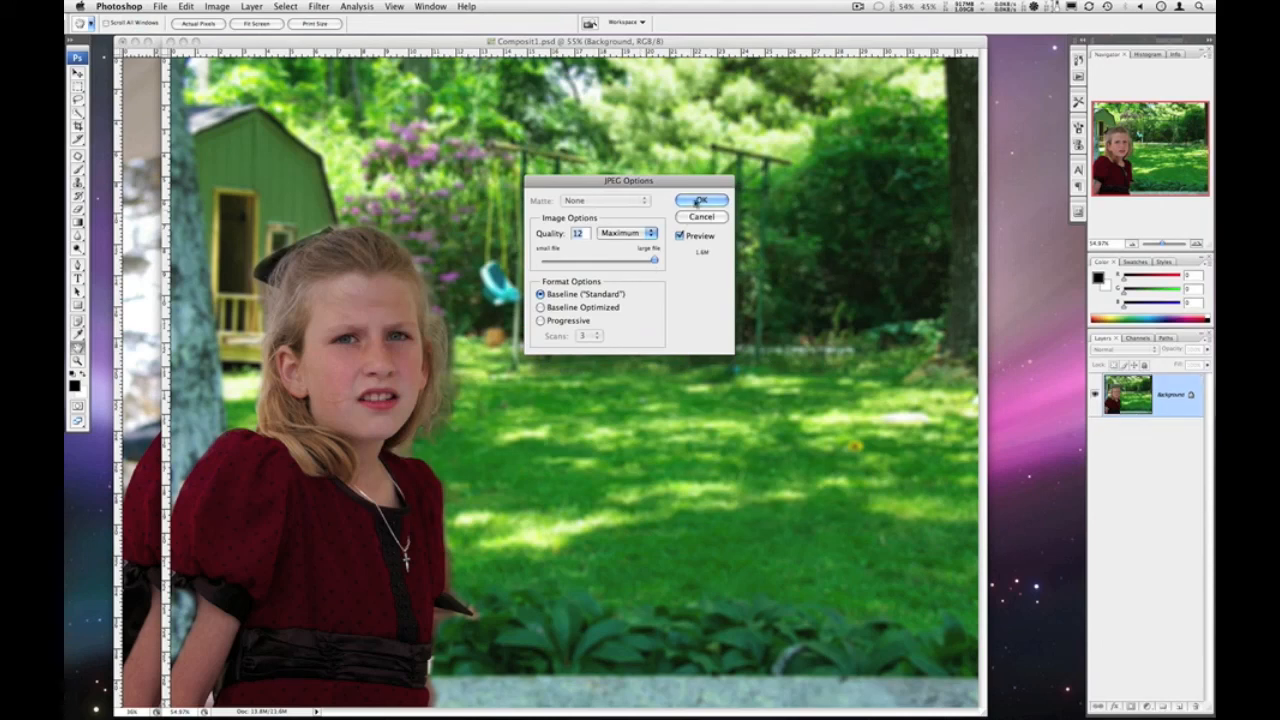
{"action": "left_click", "coordinate": [701, 200]}
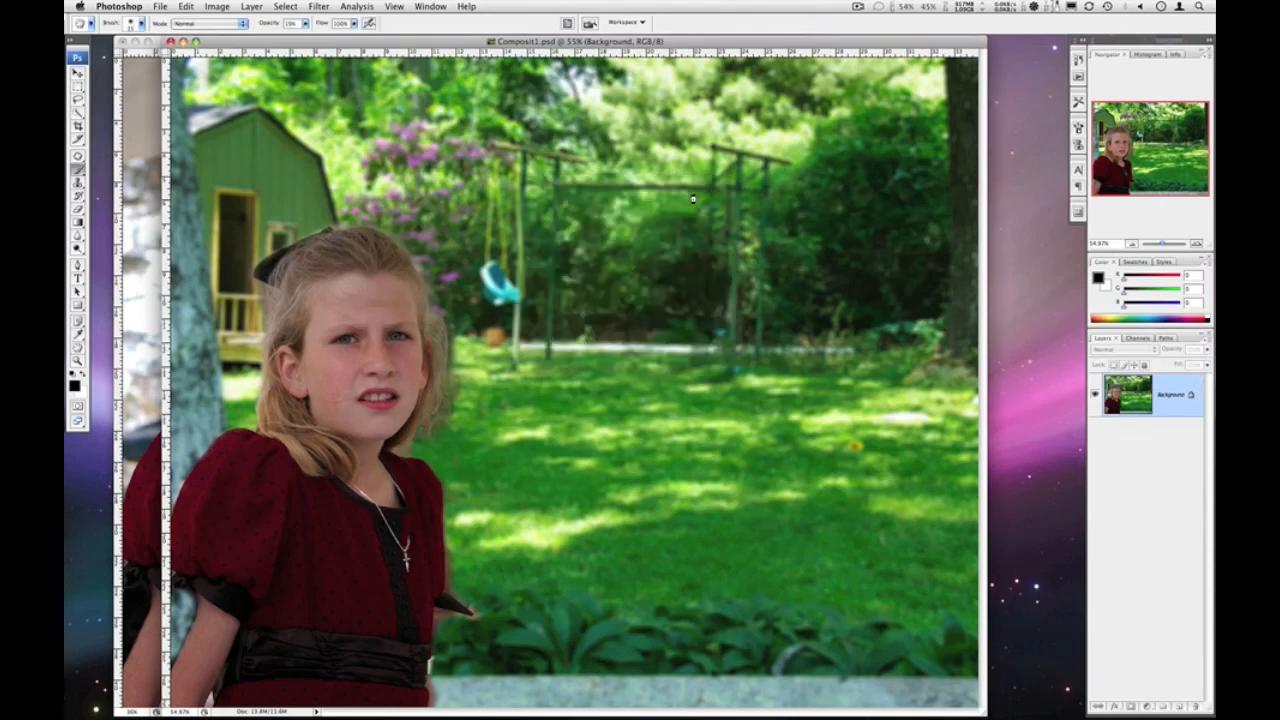